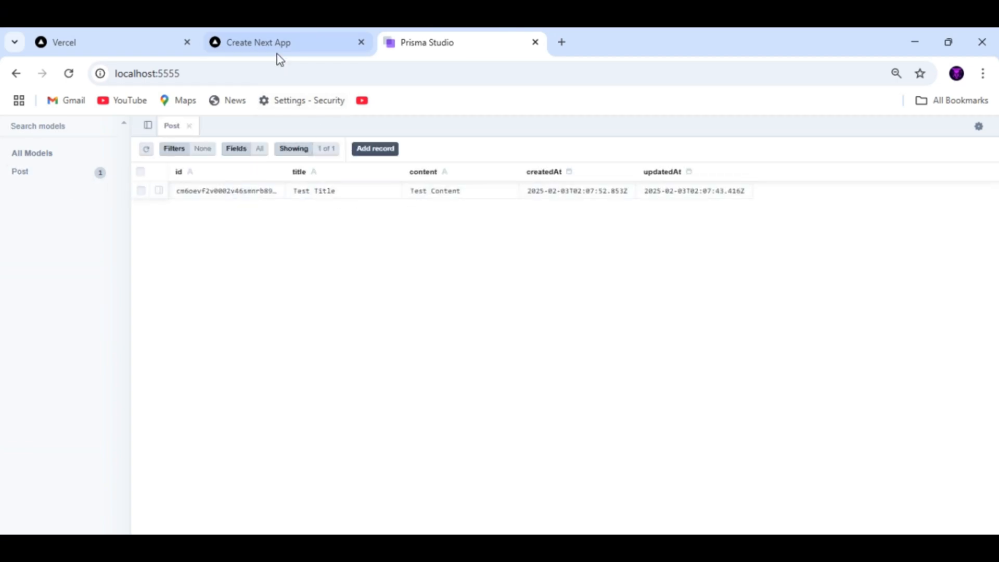
- Open the nxtblogcrud11-utri live site from Vercel and compare it with Prisma Studio's Test Title record
click(287, 43)
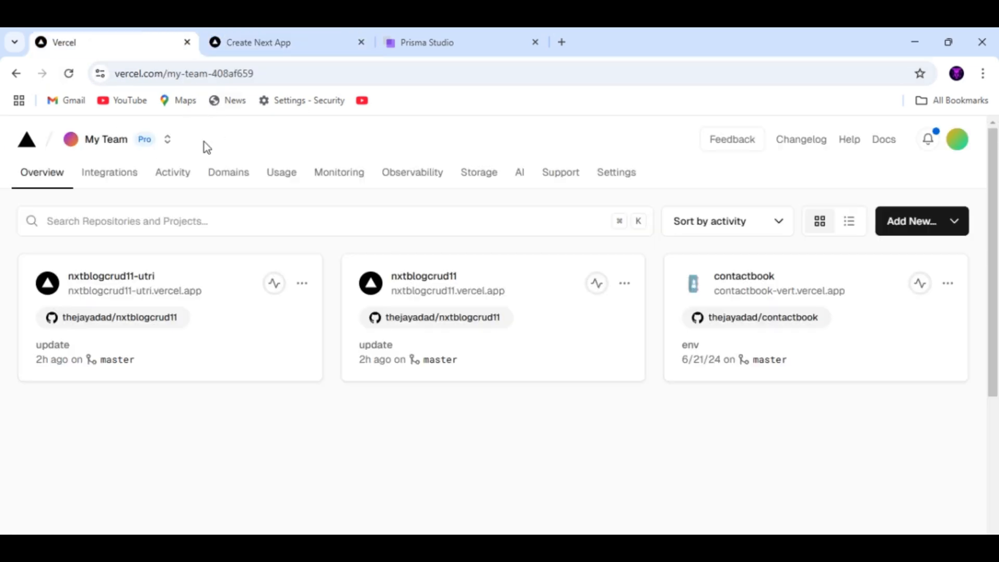
click(110, 283)
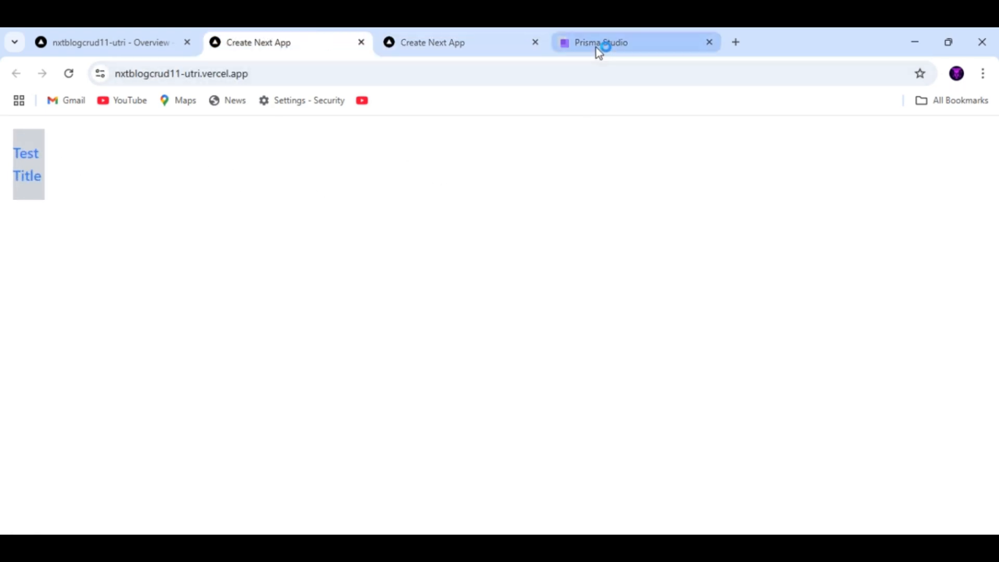
click(598, 42)
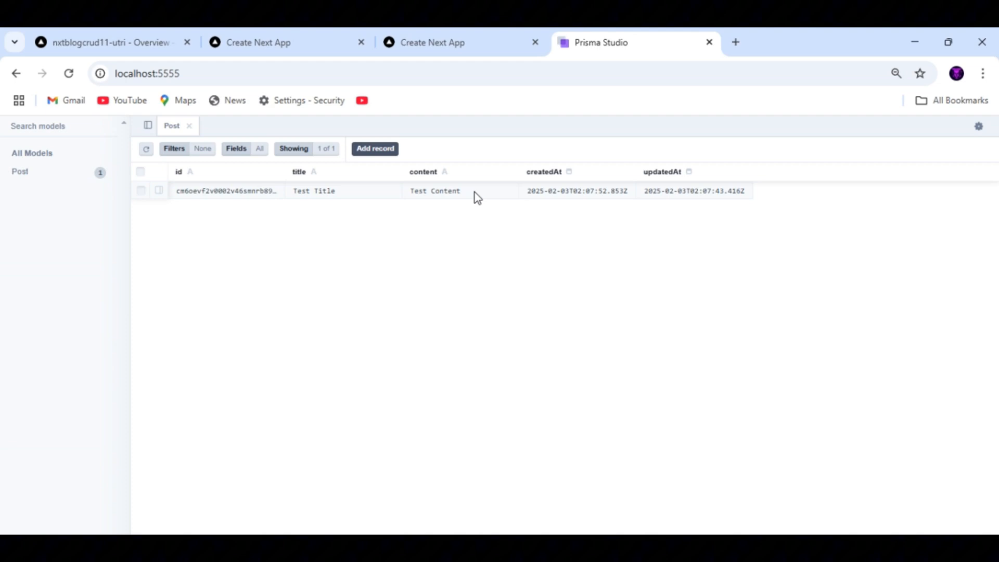
click(286, 42)
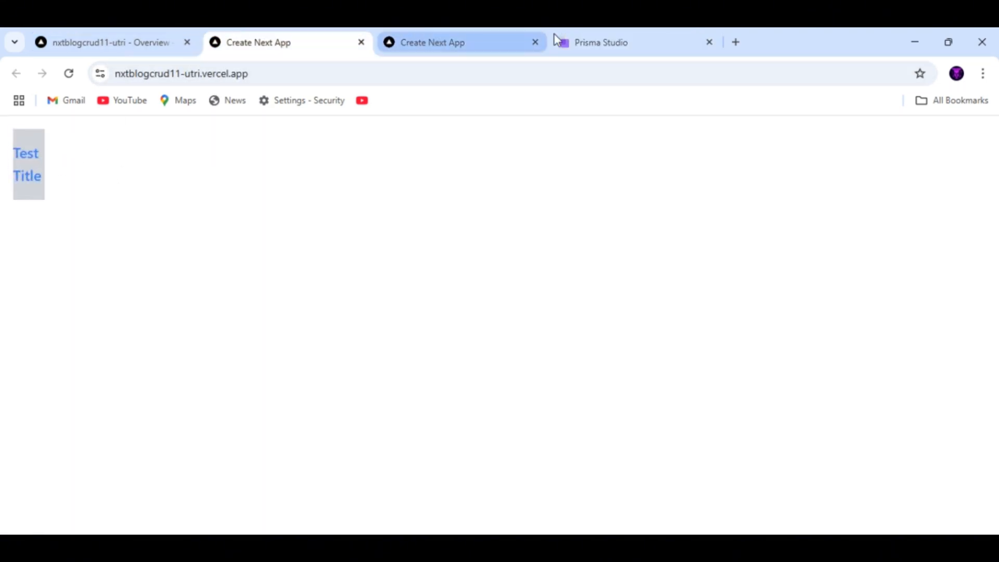
click(598, 42)
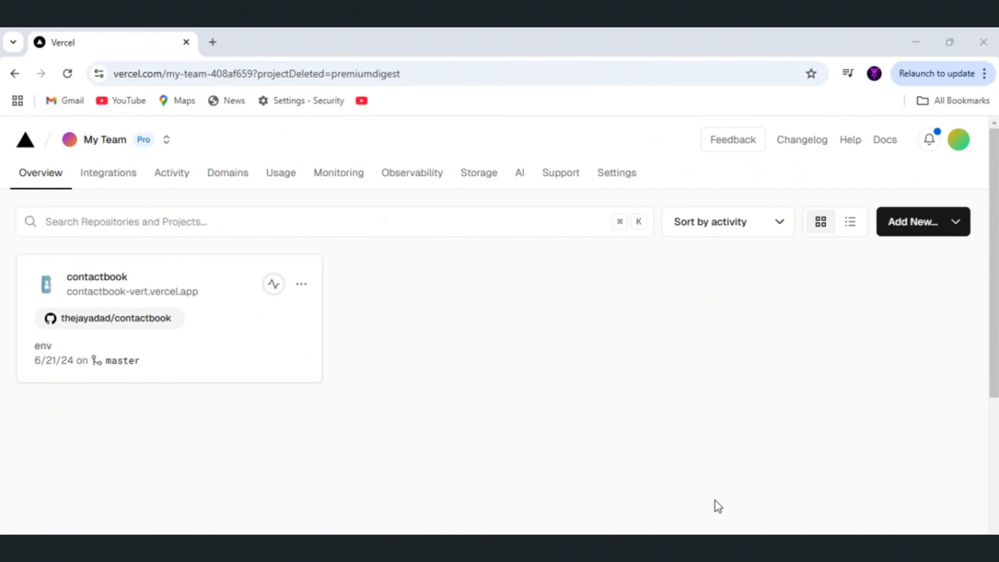
mouse_move(640, 479)
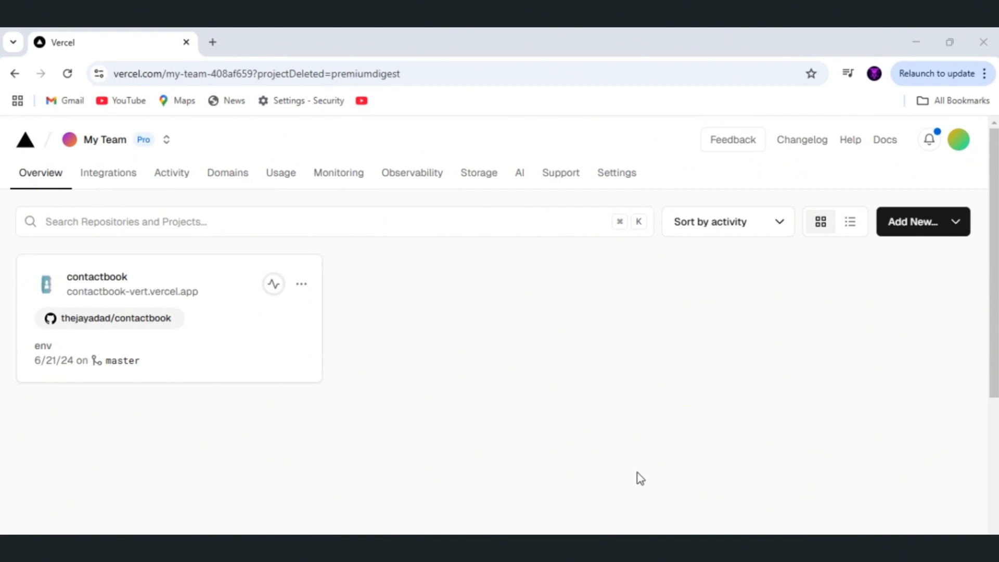
mouse_move(436, 264)
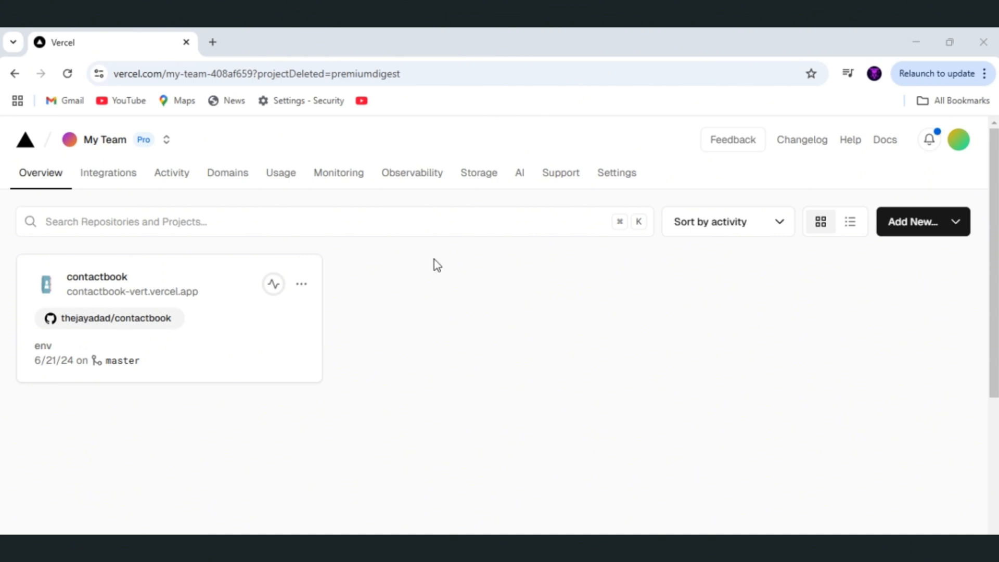
mouse_move(467, 290)
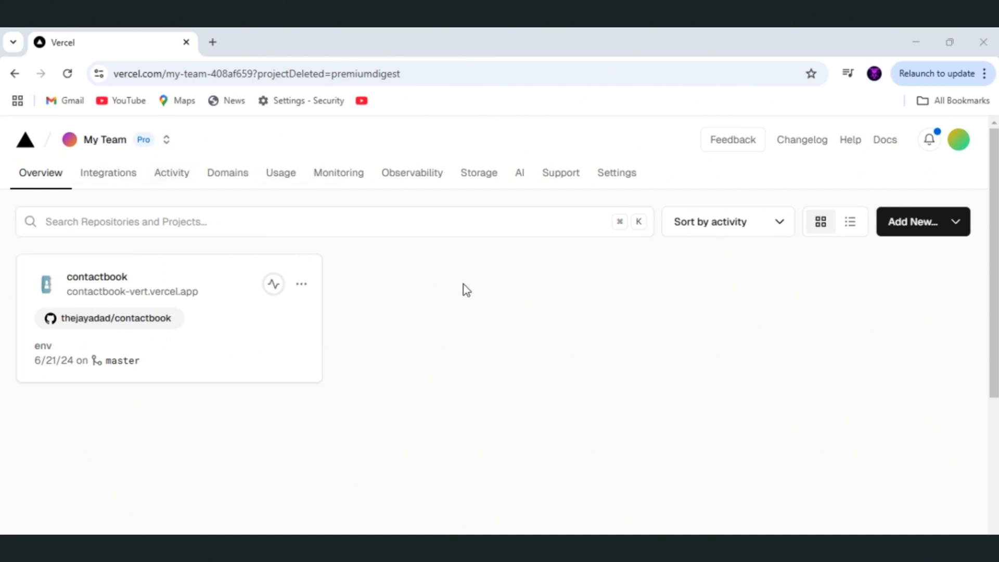
mouse_move(908, 232)
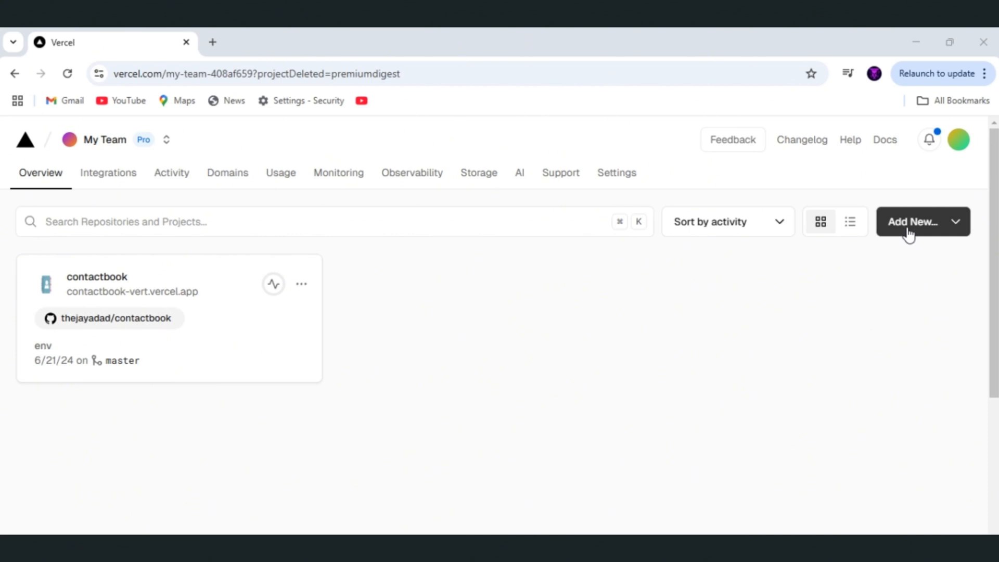
- Start a Neon Postgres database in Storage with the Washington, DC region and Free plan
click(478, 173)
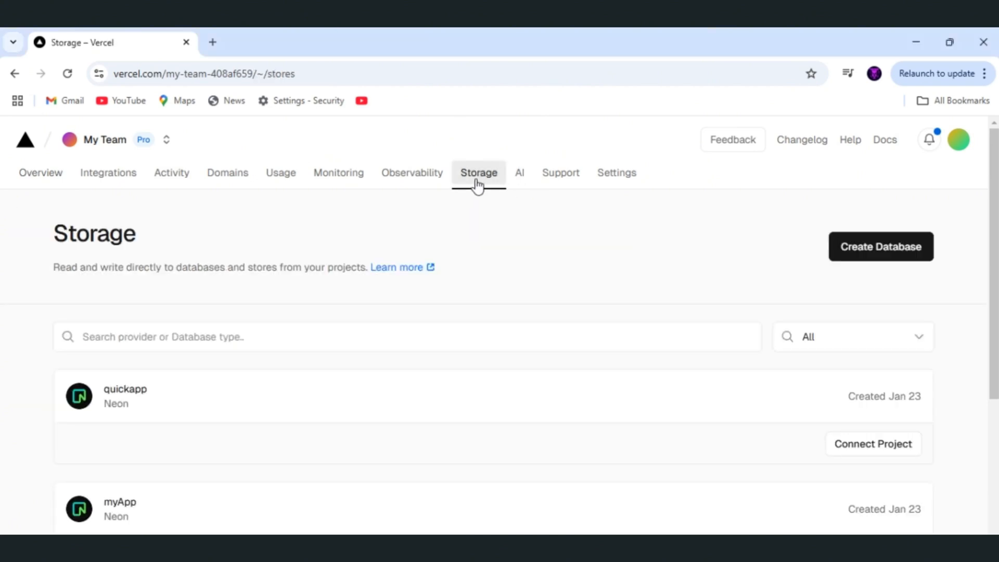
mouse_move(880, 247)
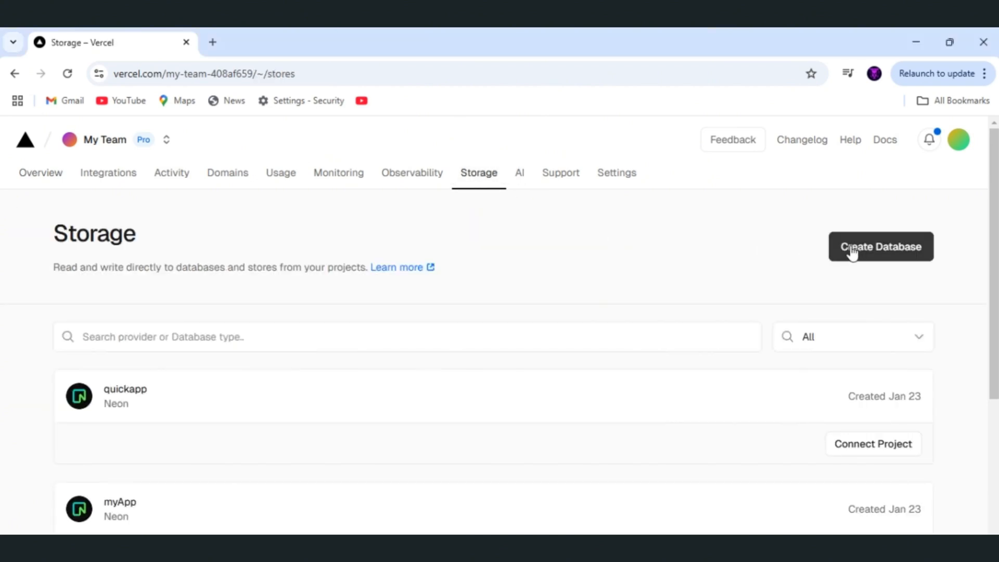
click(880, 247)
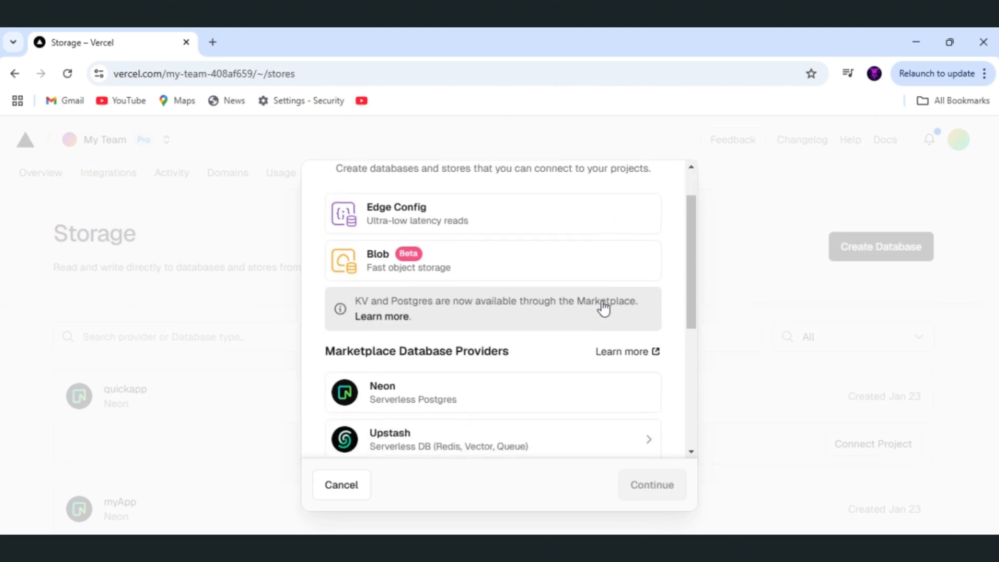
click(492, 375)
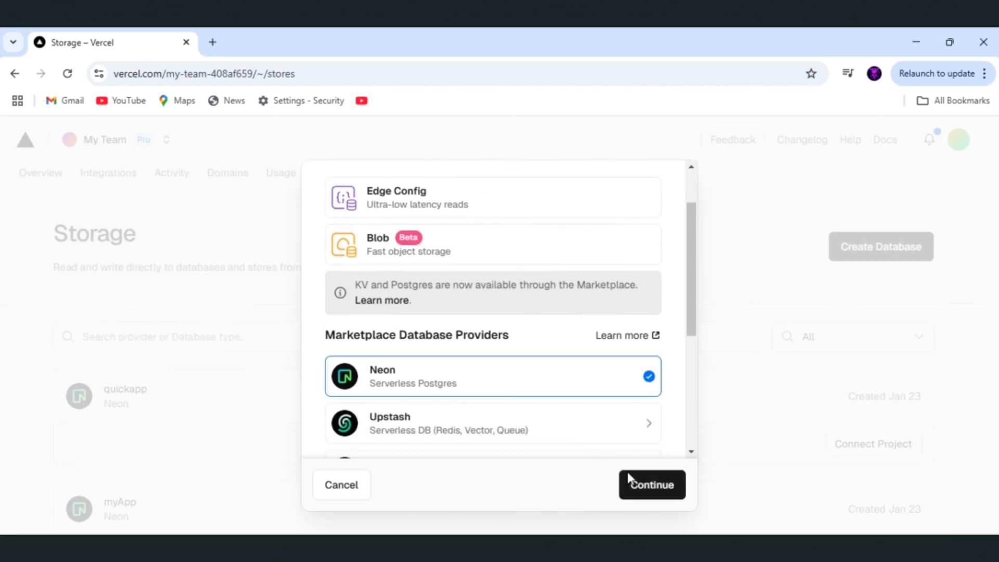
click(651, 485)
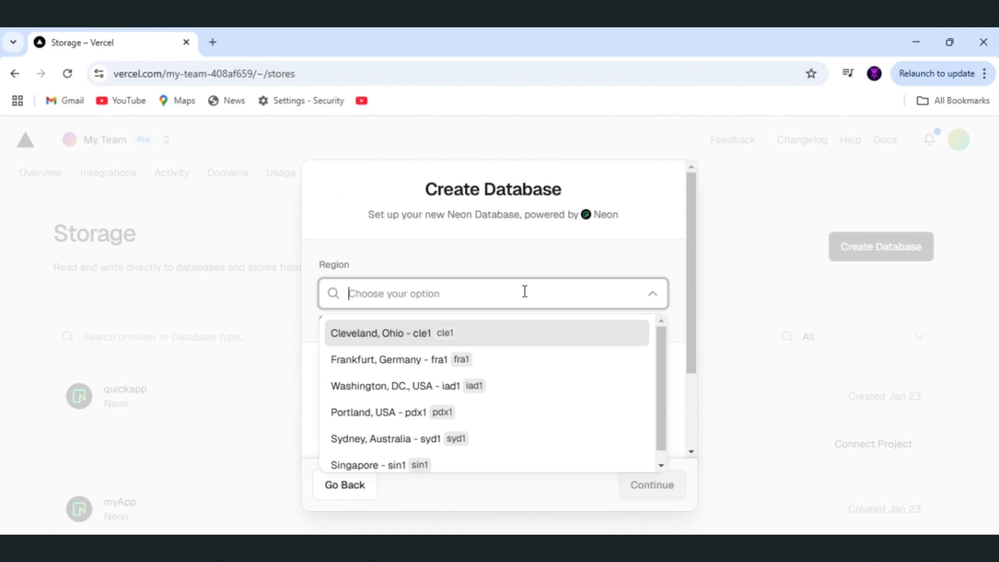
mouse_move(512, 385)
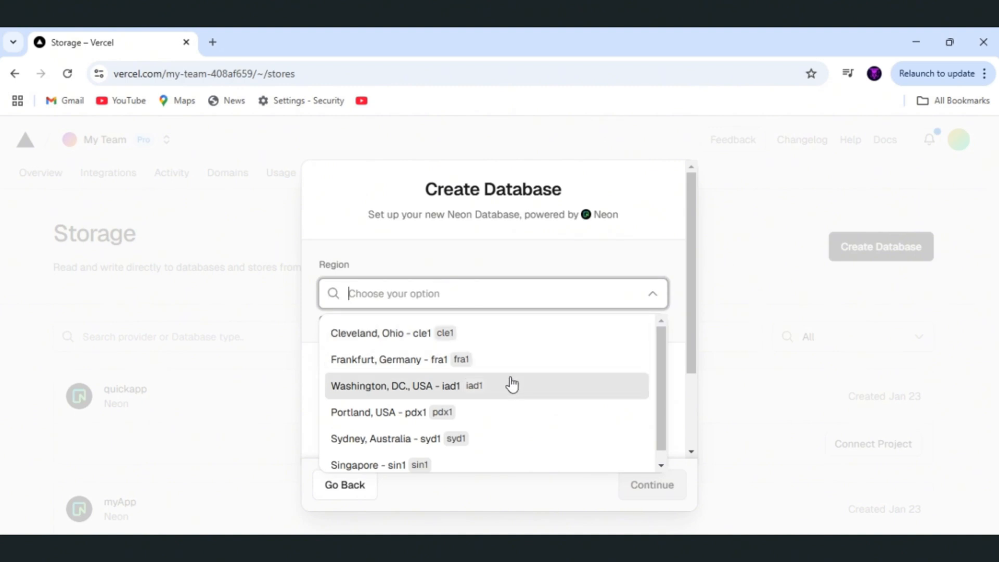
click(405, 386)
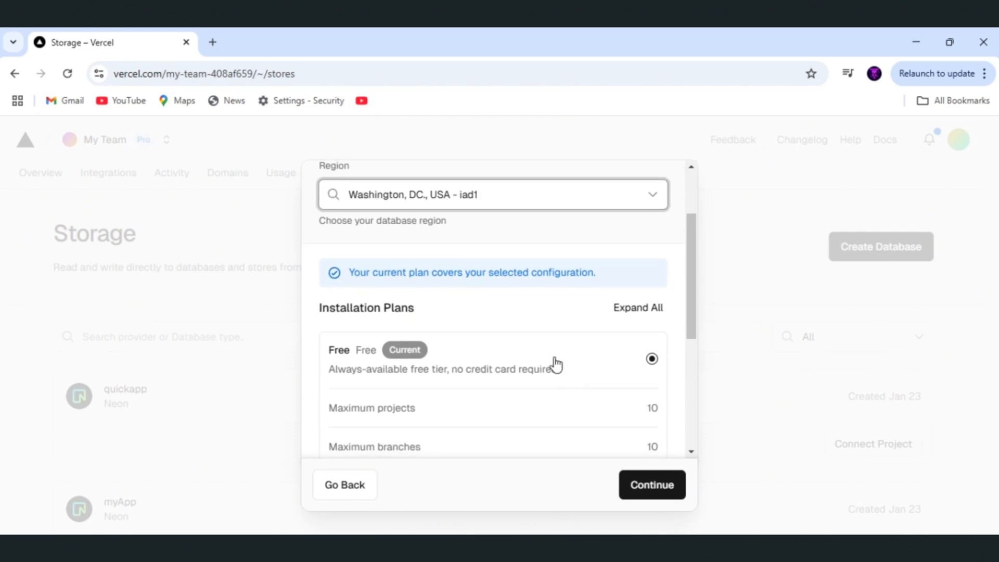
click(651, 484)
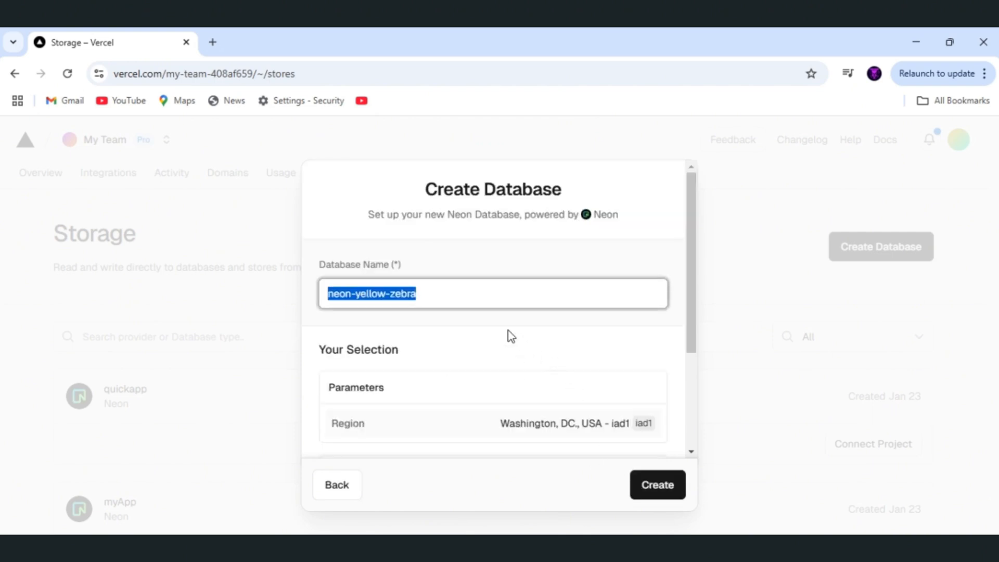
- Name the database blogApp and create it
text(blog)
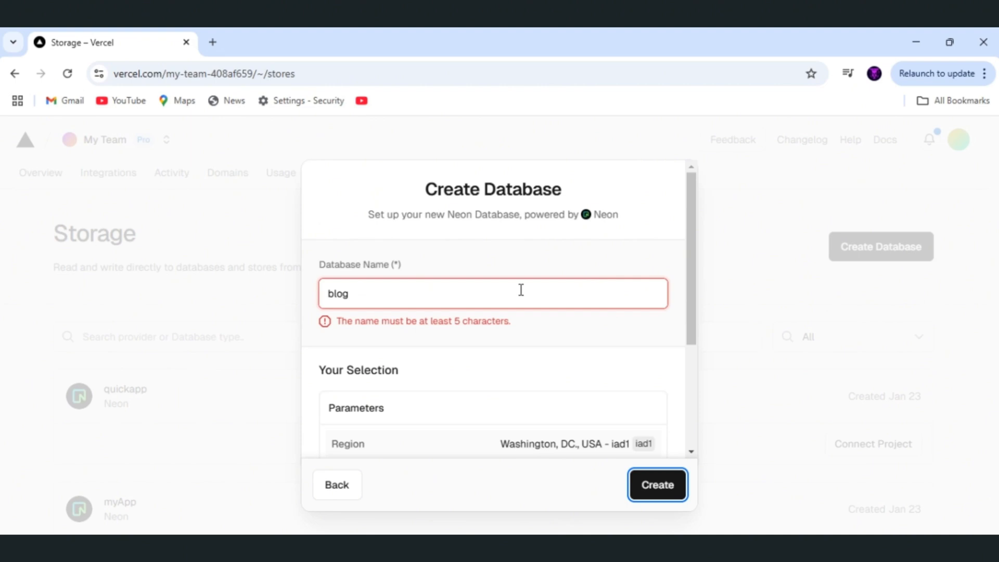
text(App)
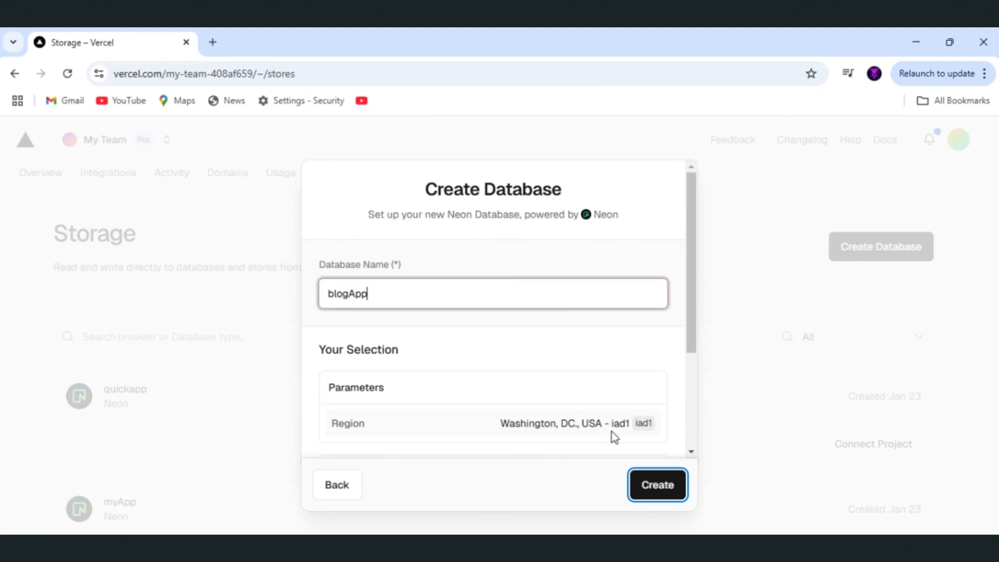
scroll(down, 3)
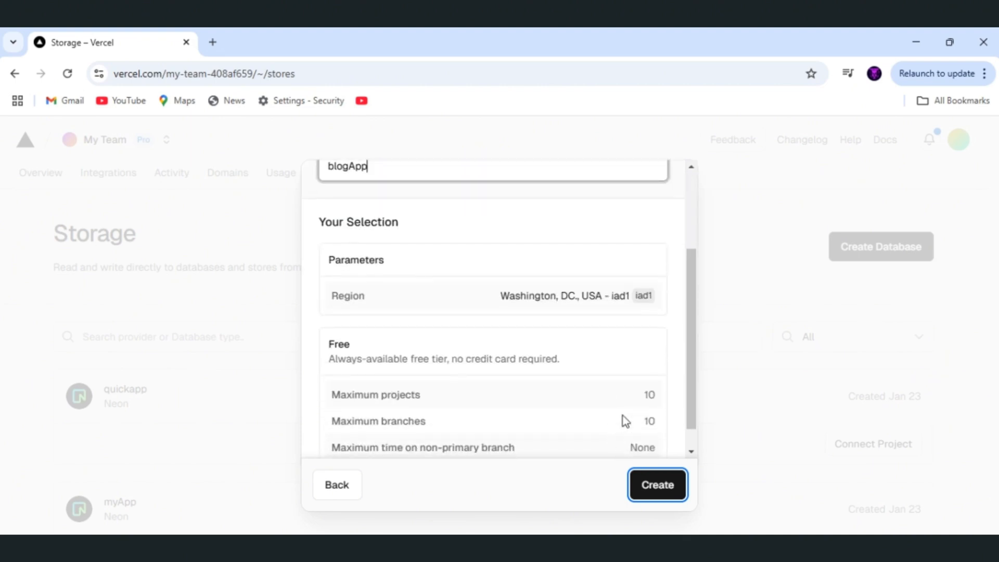
click(656, 484)
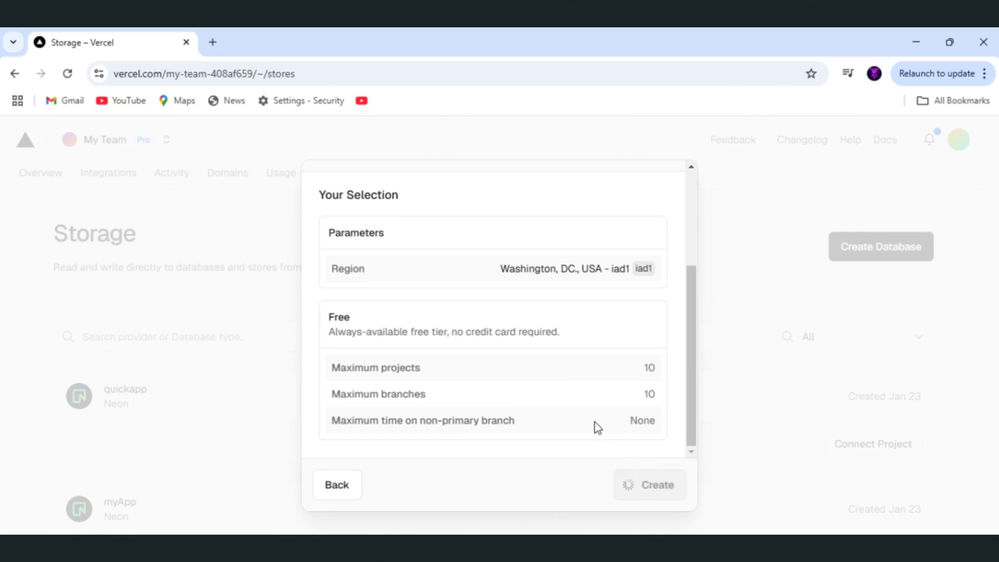
click(648, 485)
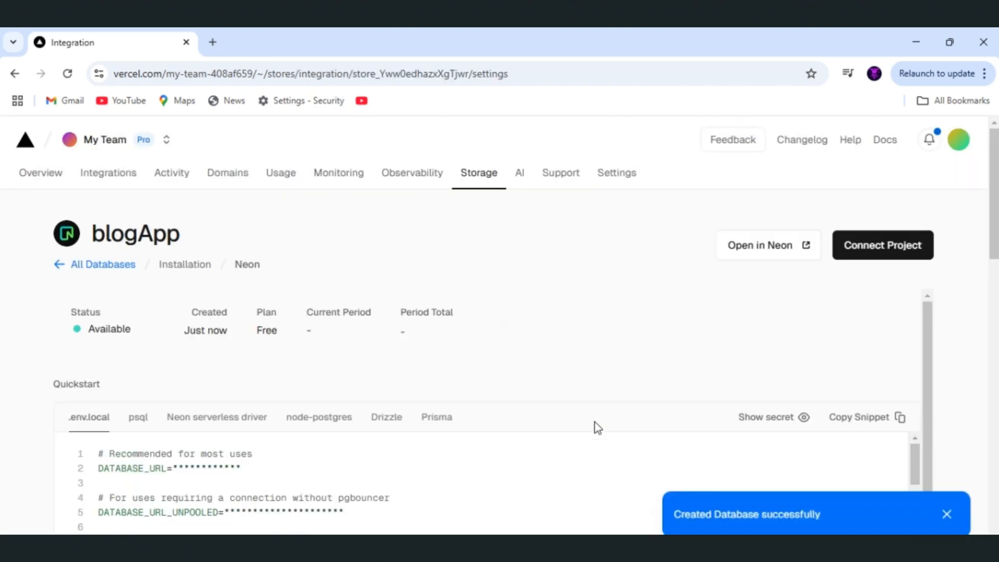
- Copy the .env.local connection snippet from the blogApp Quickstart section
scroll(down, 3)
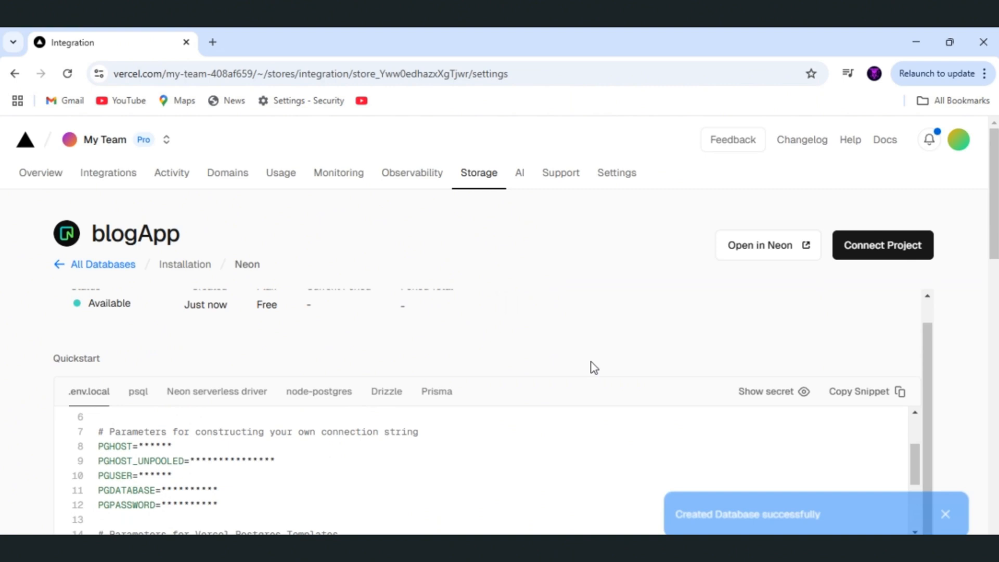
scroll(down, 3)
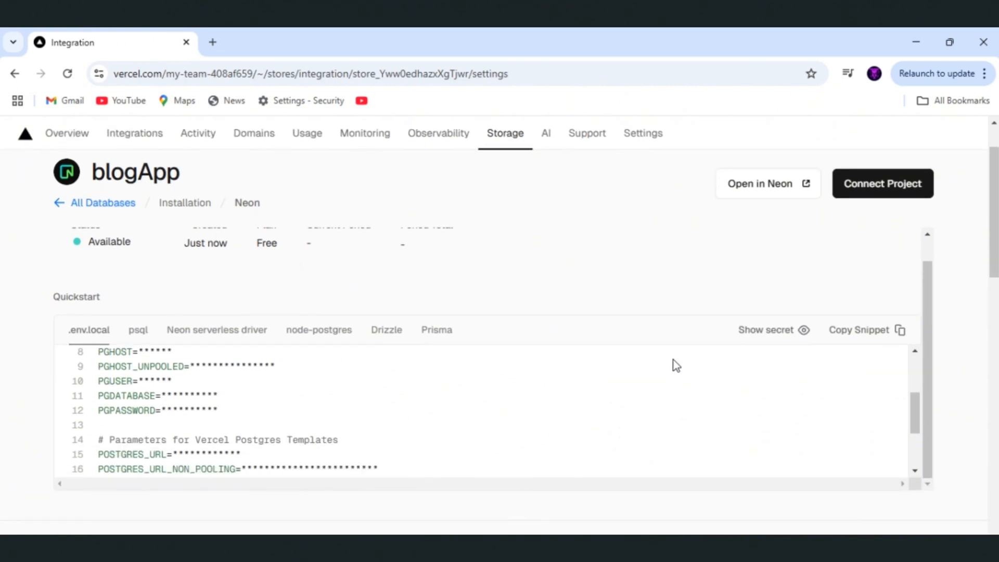
click(858, 329)
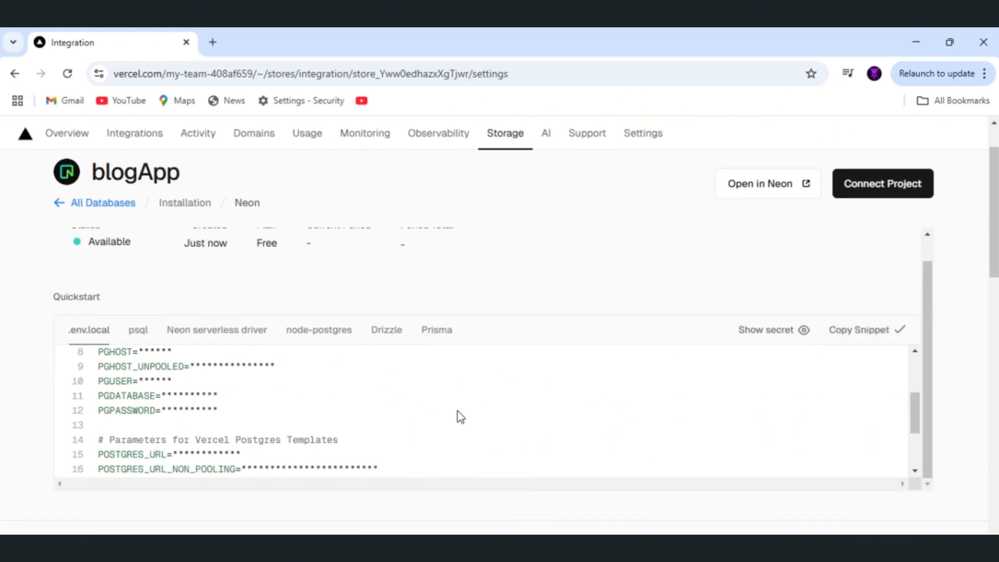
scroll(down, 3)
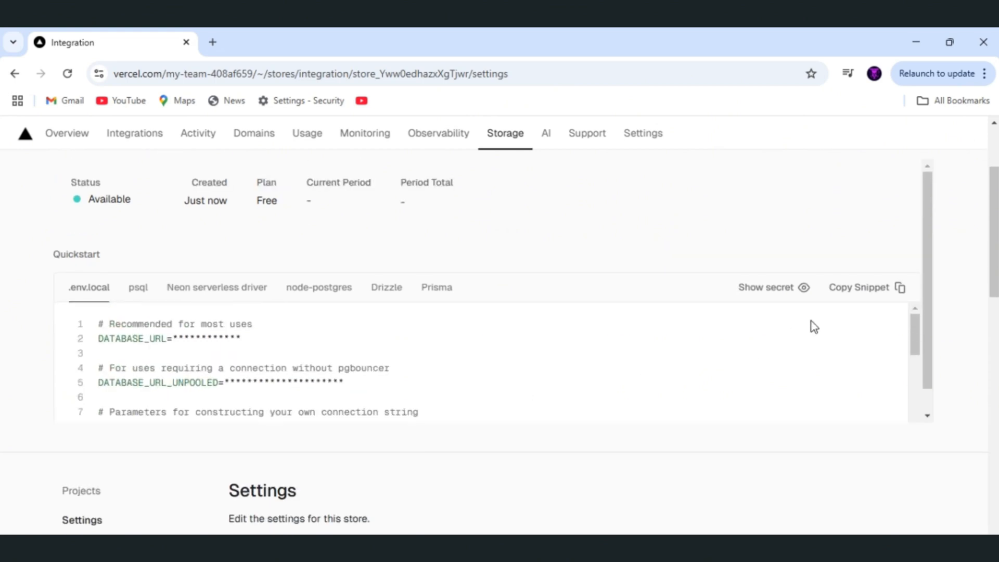
mouse_move(775, 437)
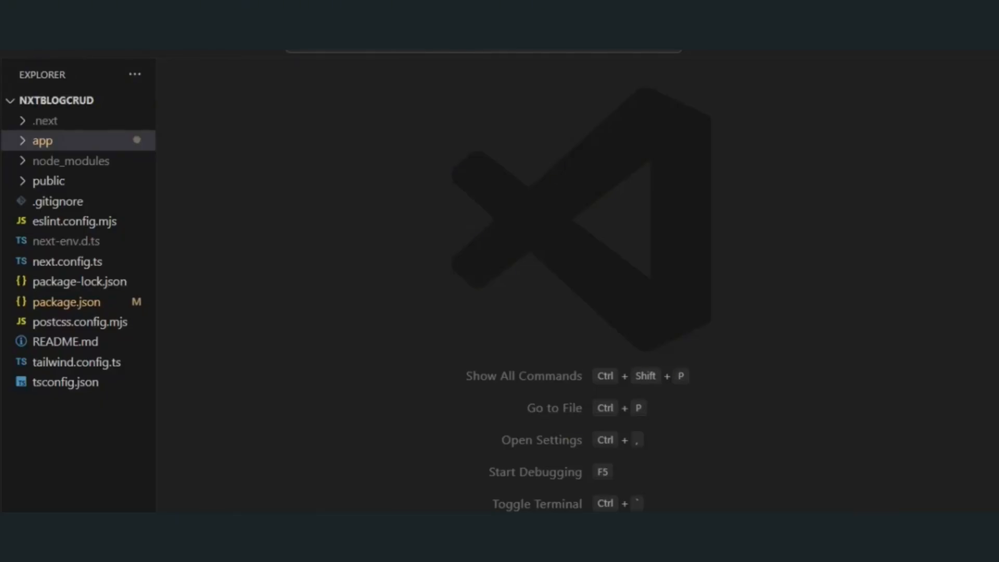
mouse_move(70, 240)
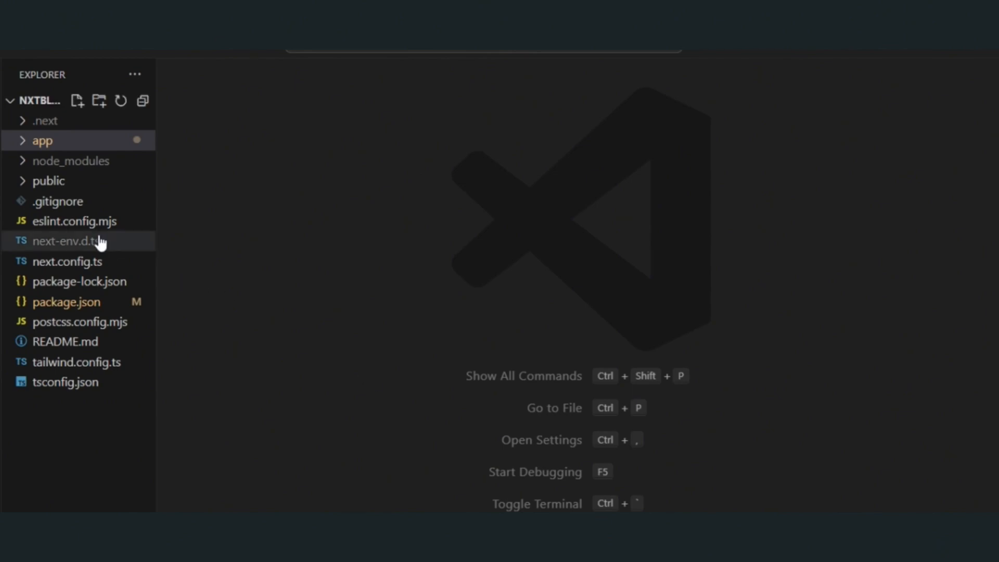
- Add .env.local to the project's .gitignore file
click(57, 201)
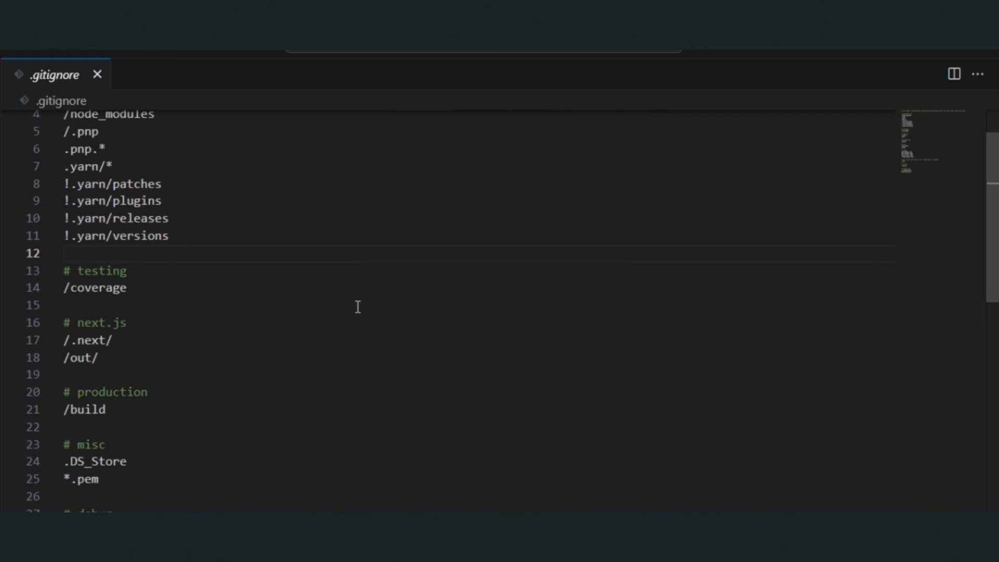
text(.env.)
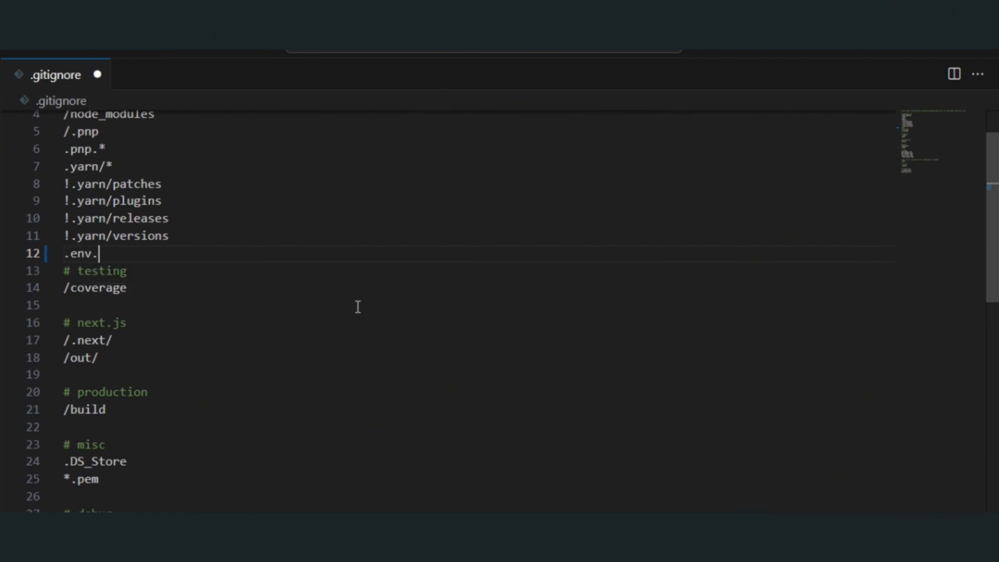
text(local)
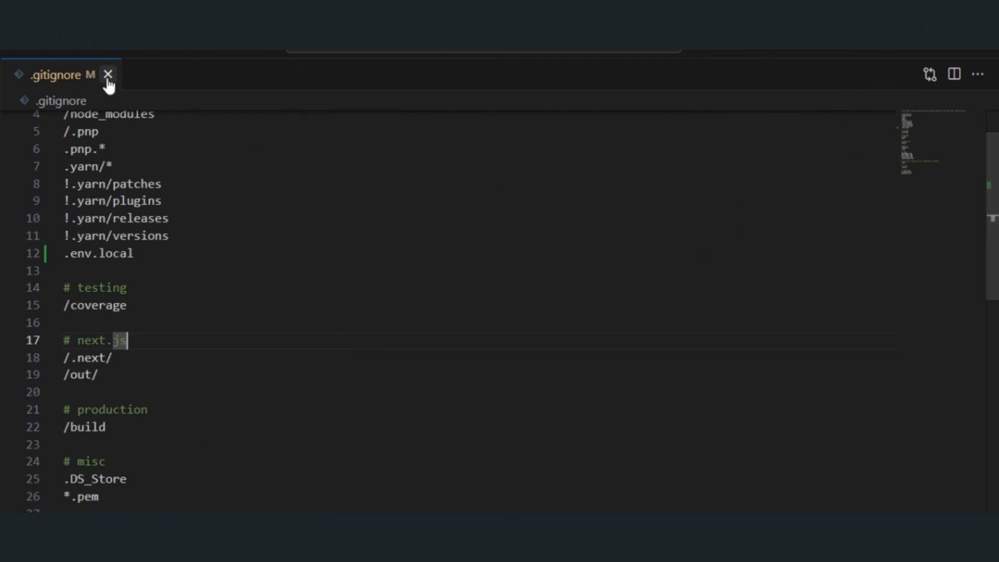
click(108, 75)
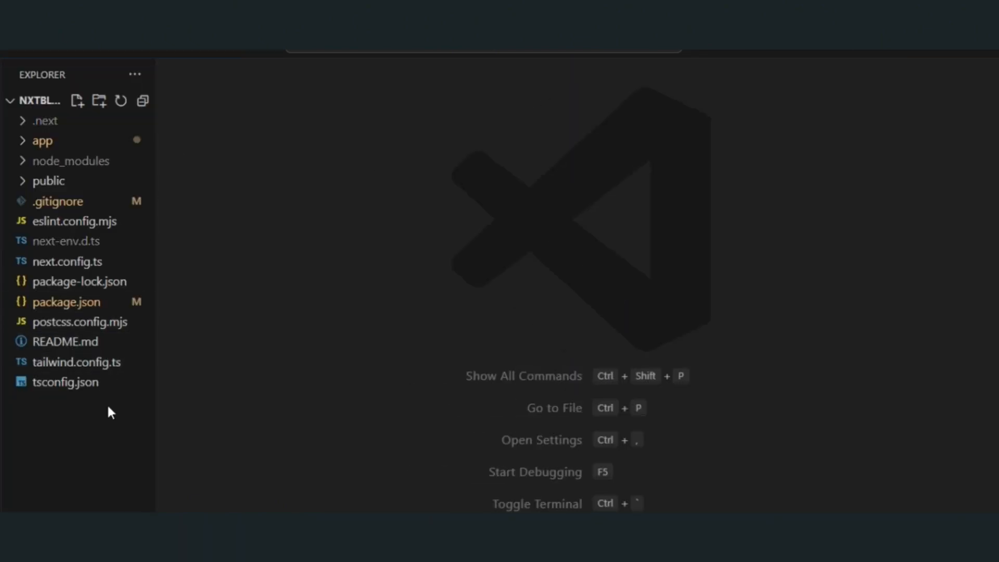
- Create a new .env.local file in the project root
click(76, 101)
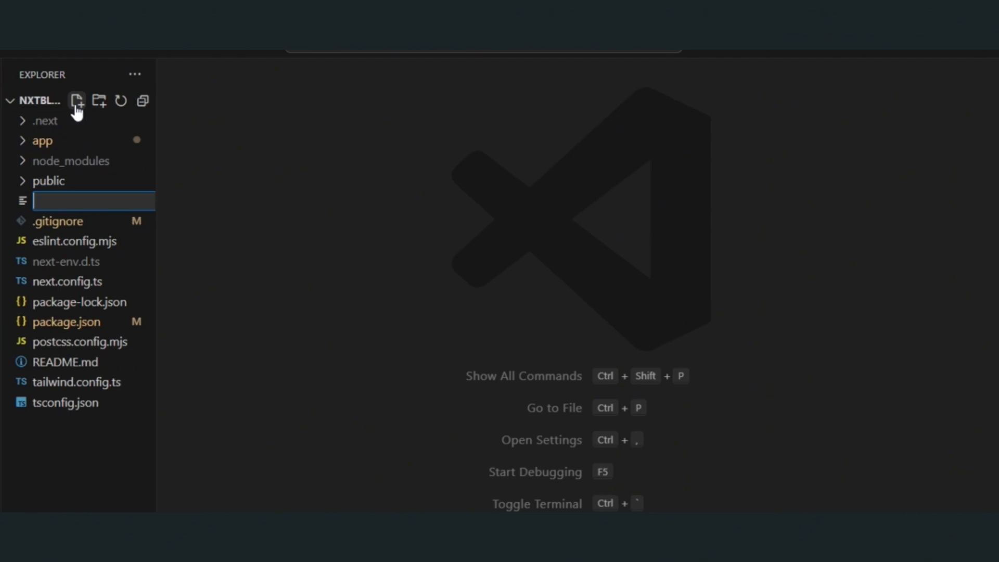
text(.env.local)
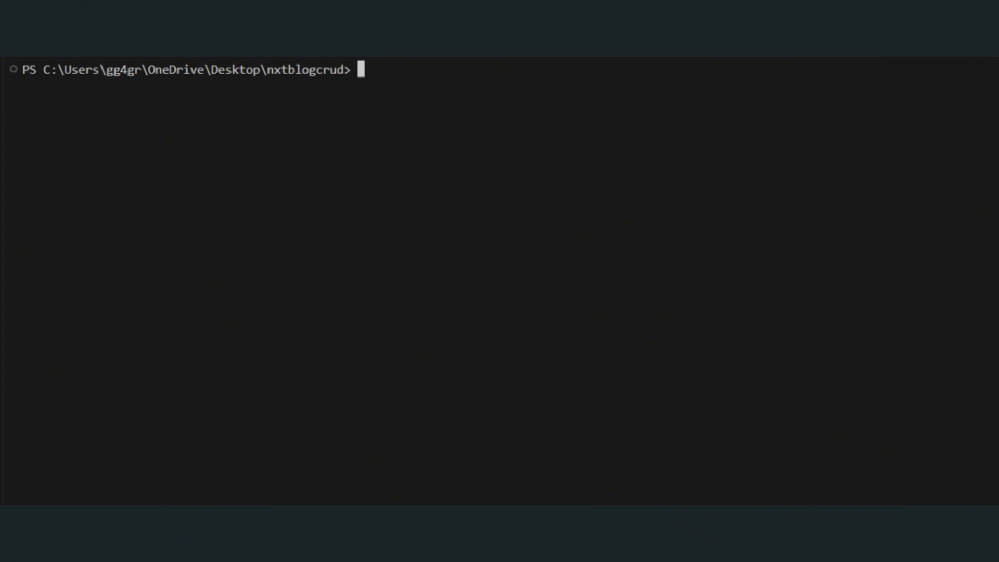
text(npm i -)
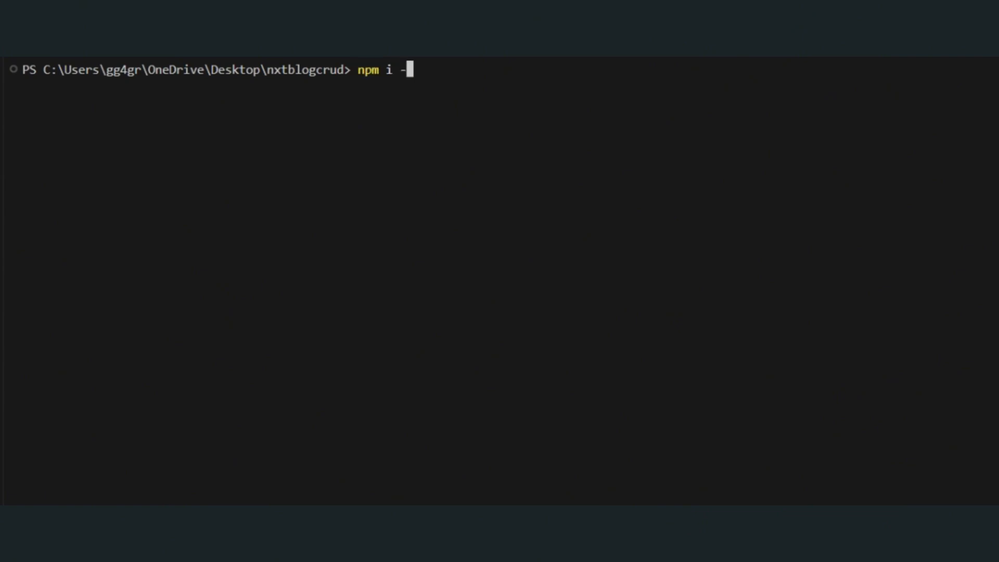
key(Backspace)
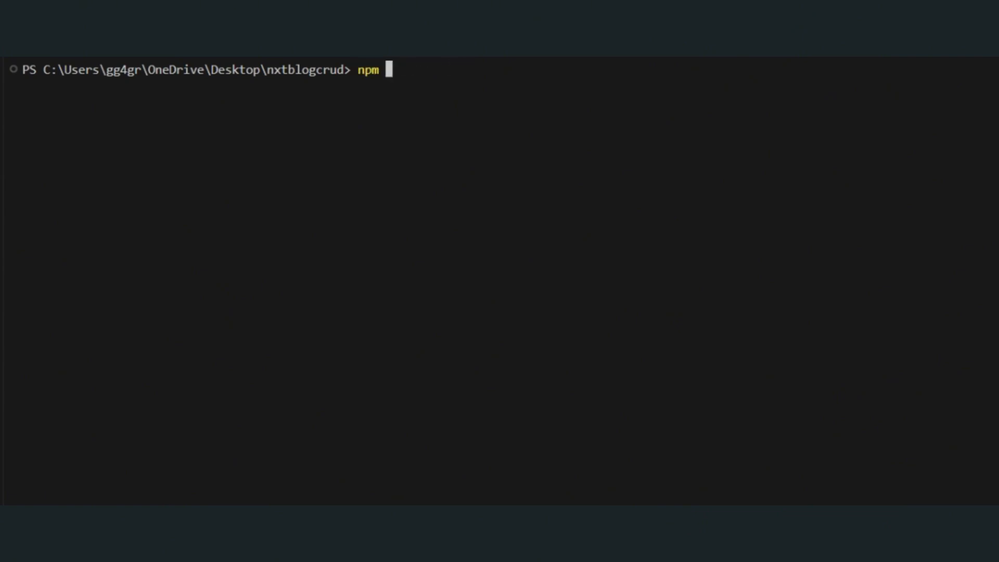
text(i @p)
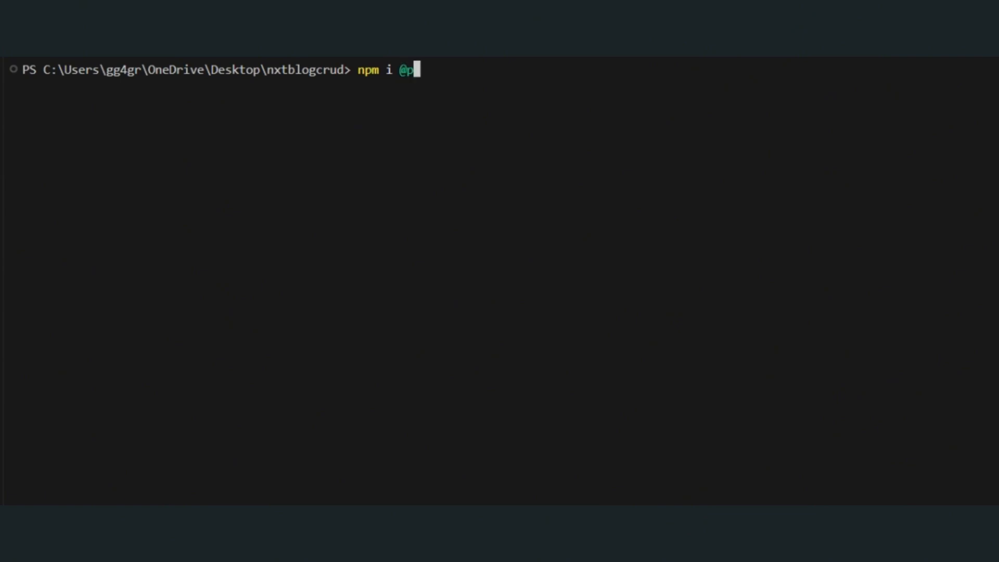
text(risma/client)
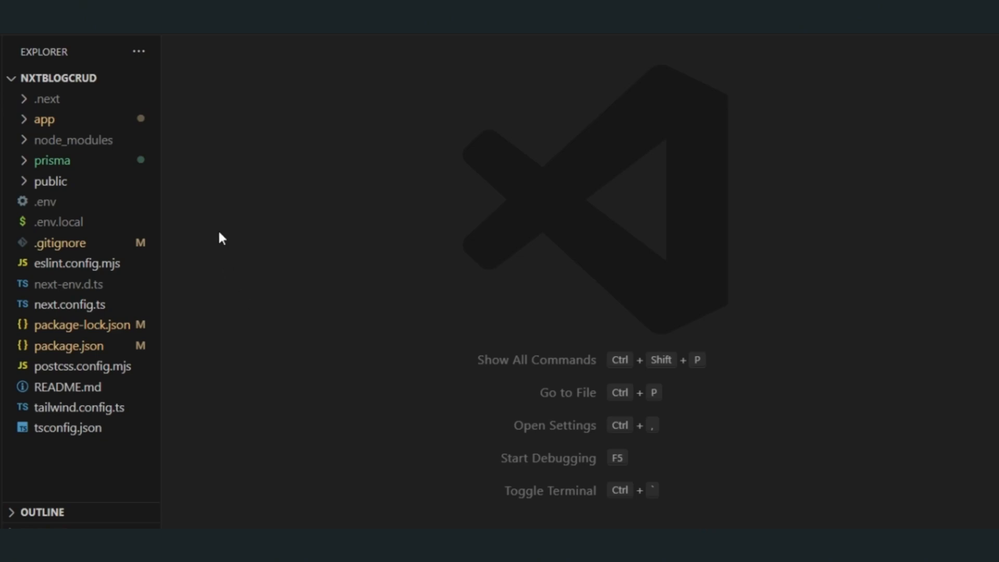
- Write the postgresql datasource (url, directUrl) and Post model into prisma/schema.prisma
click(52, 159)
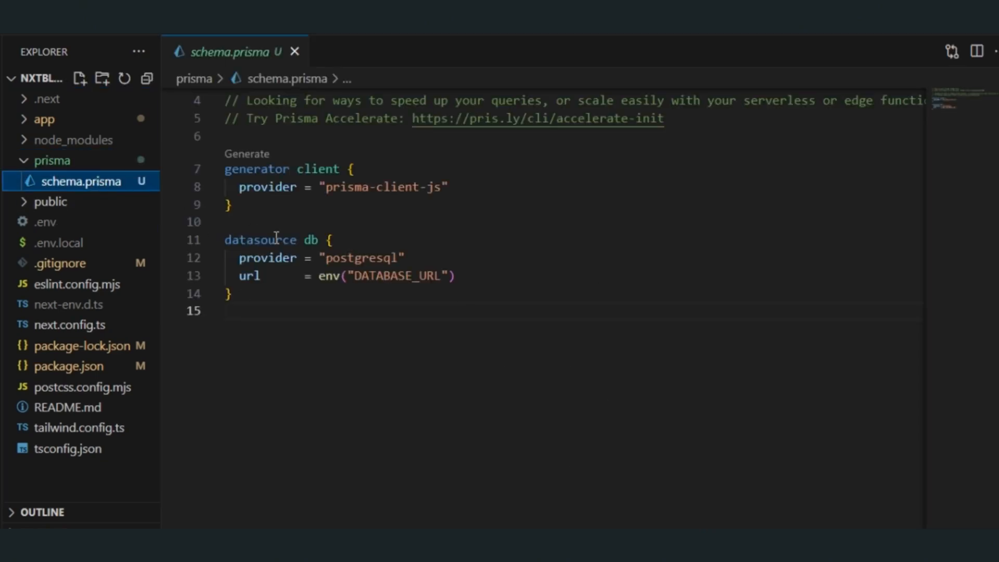
click(975, 52)
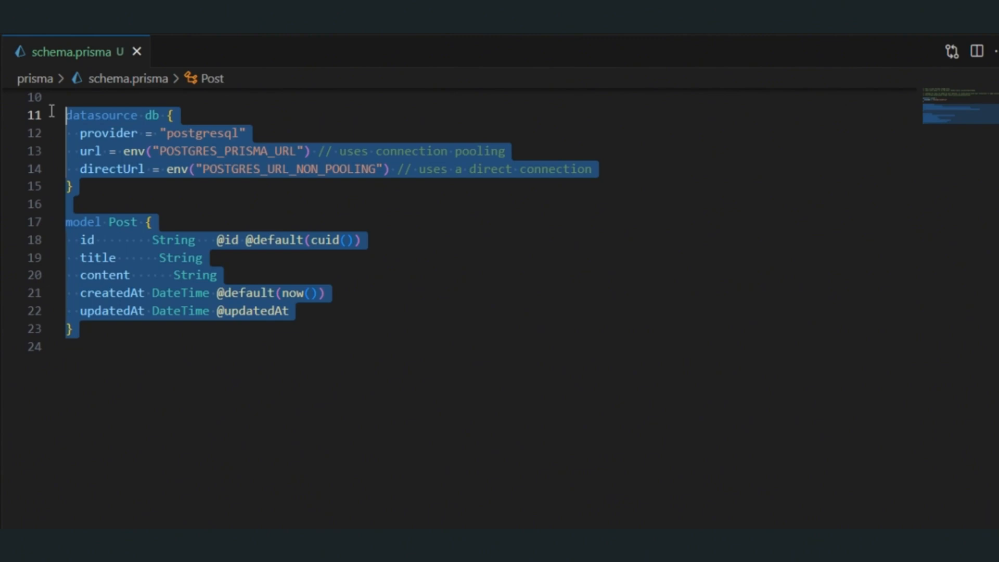
click(182, 327)
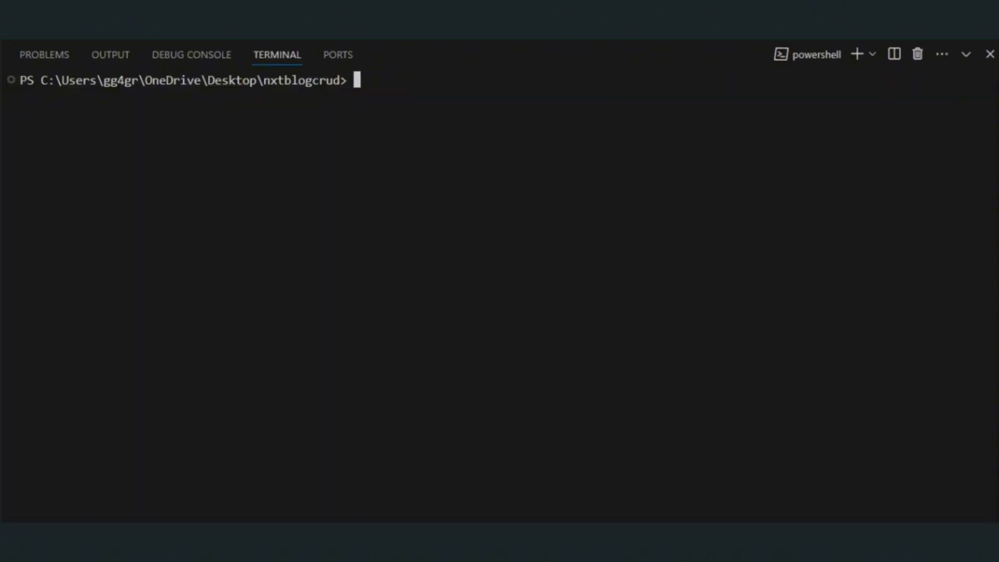
- Run the Prisma migrate command, naming the migration init
text(npx prisma)
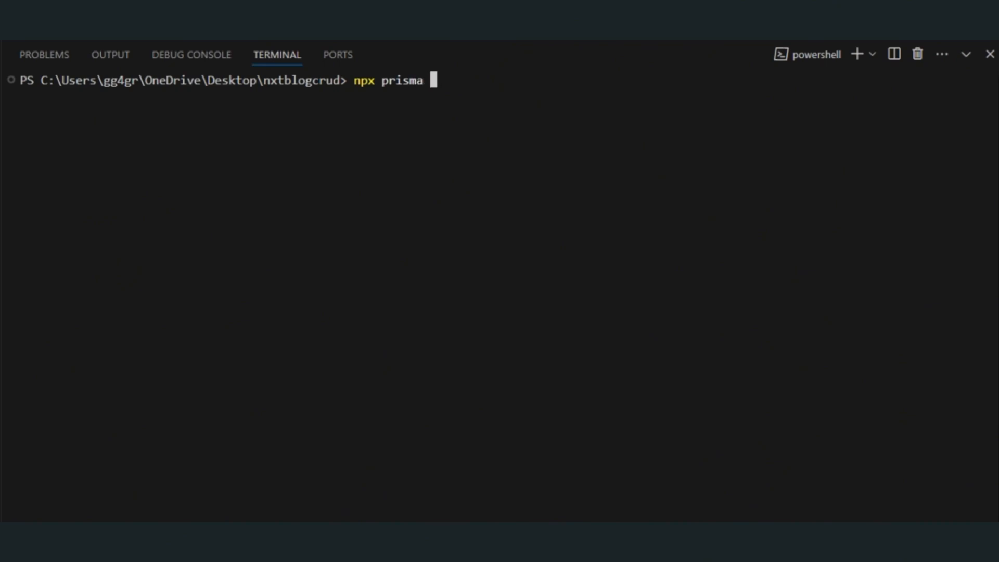
text(migrate dev)
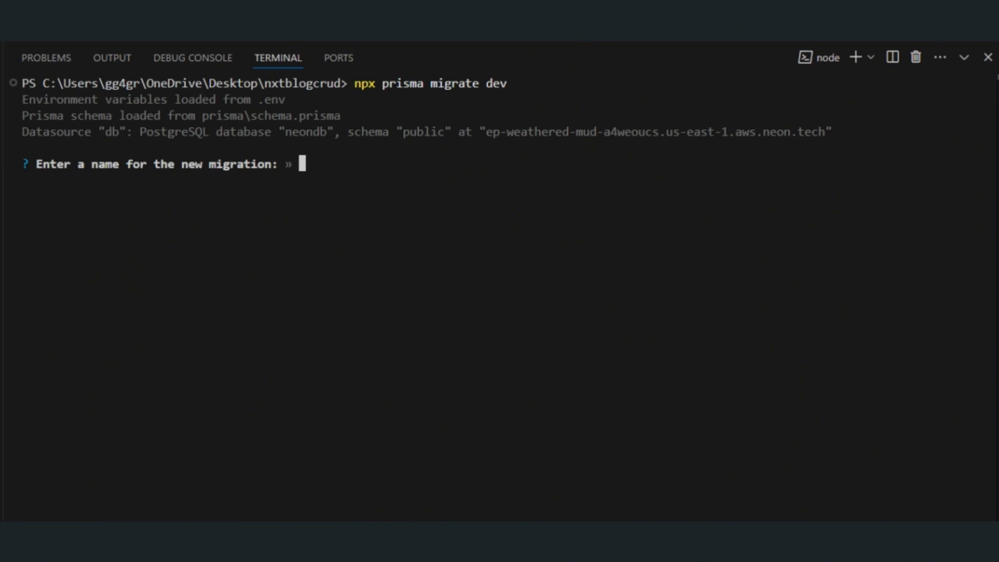
text(init)
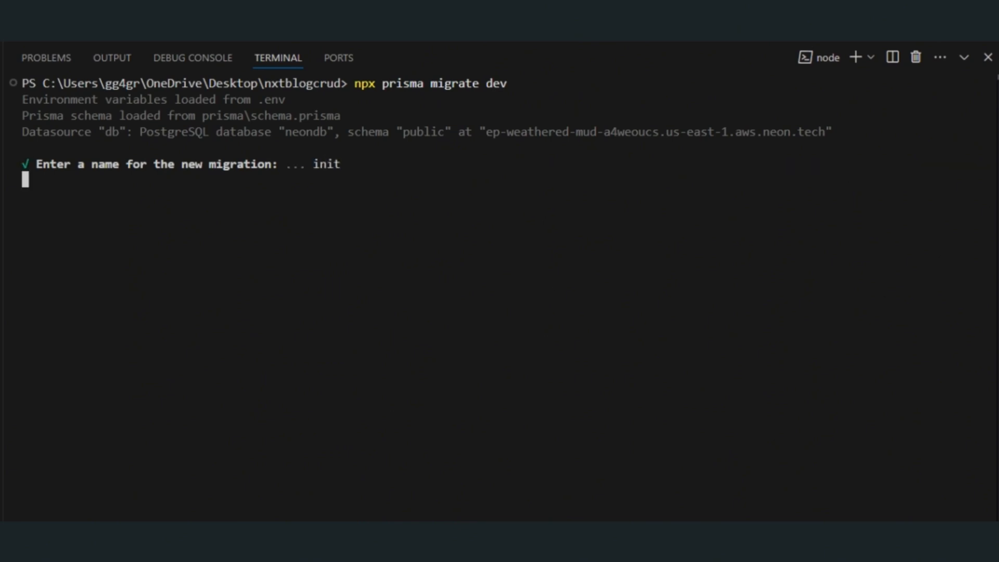
key(Return)
text(npx pri)
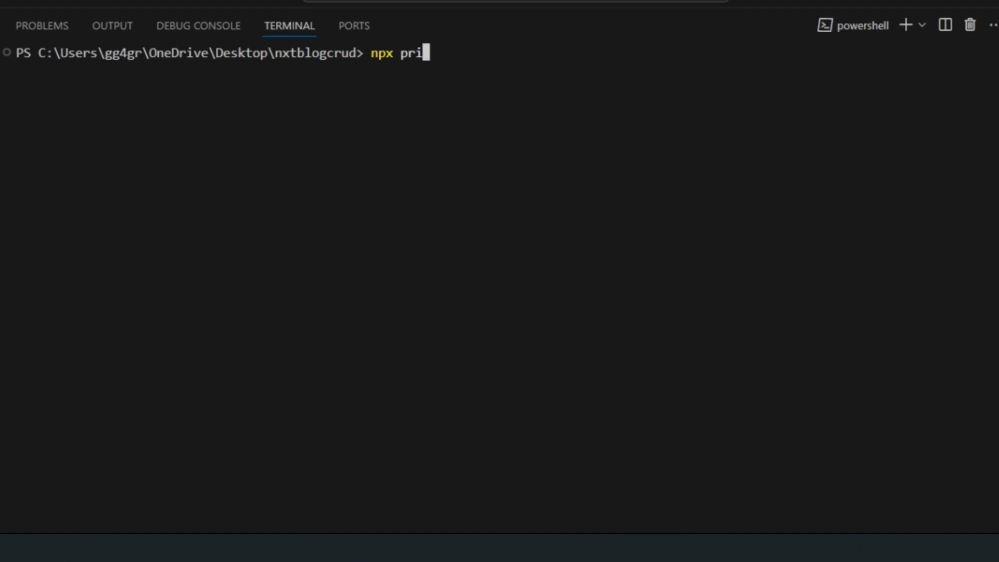
- Check the database URL in .env and rerun npx prisma migrate dev
text(sma migrate)
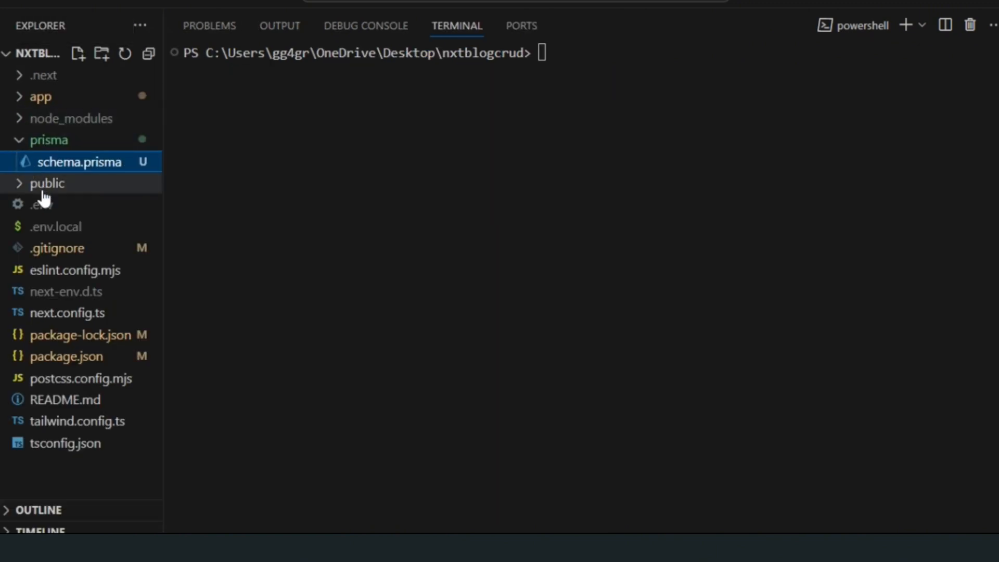
click(42, 205)
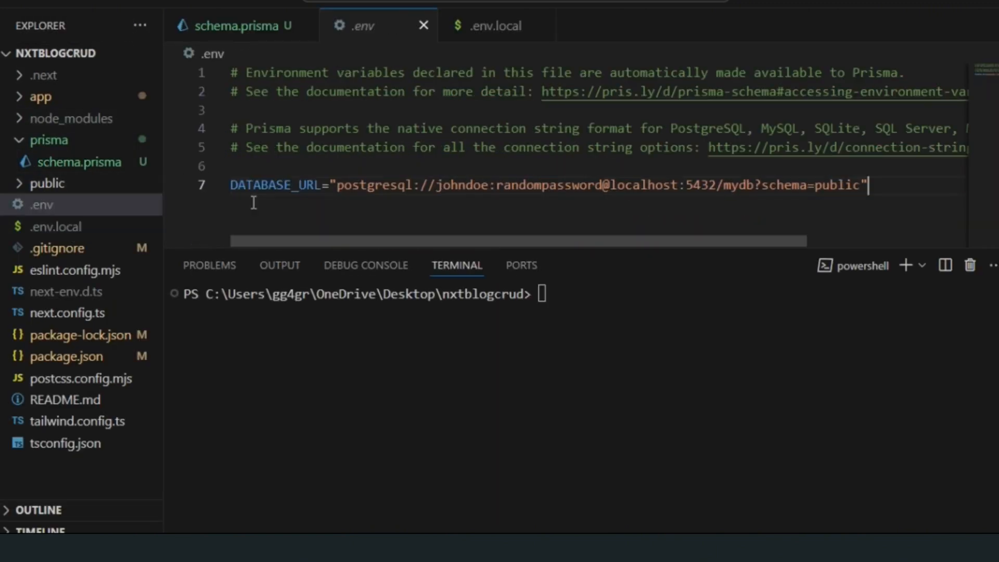
text(npx prisma migrate dev)
text(init)
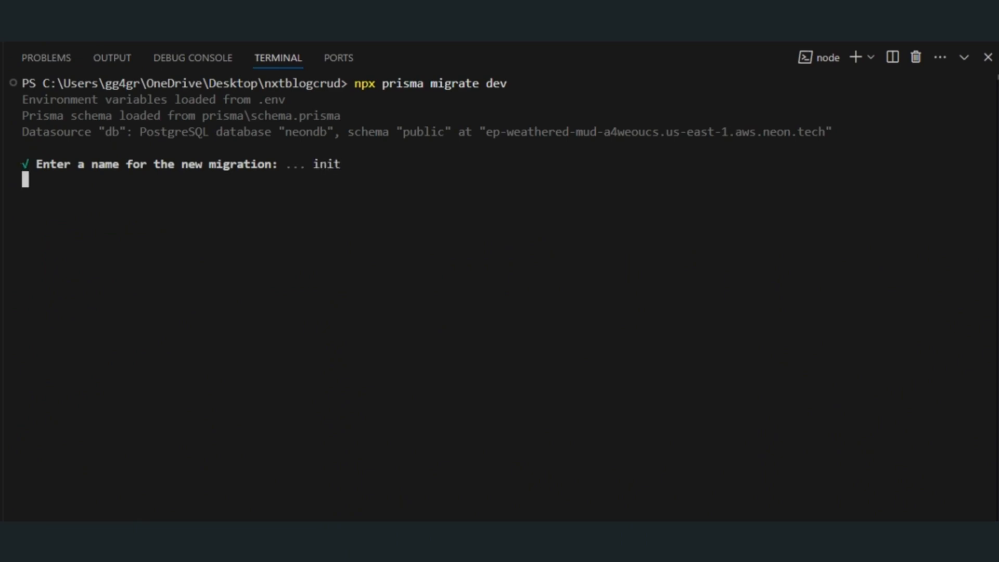
key(Return)
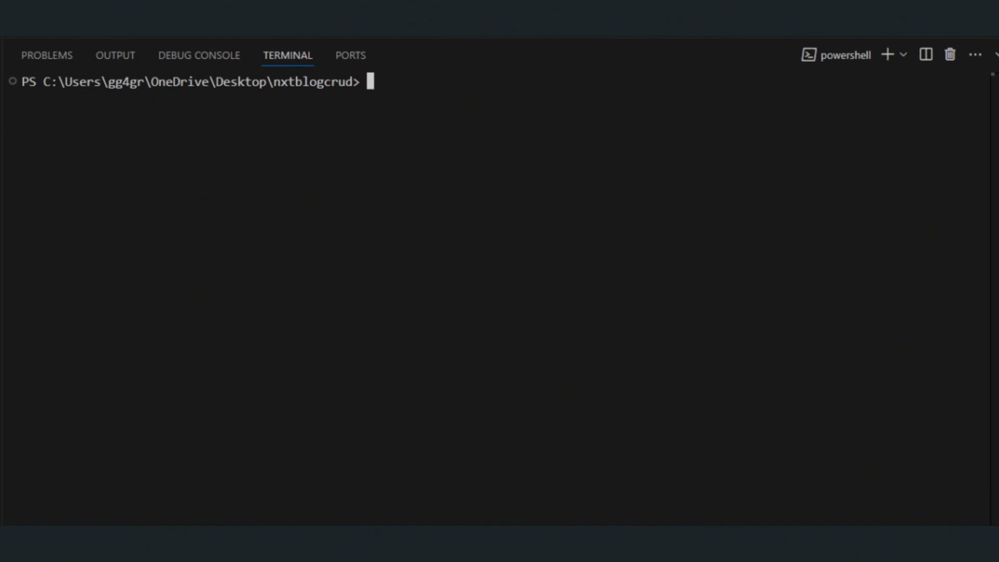
- Launch Prisma Studio with npx prisma studio, then return to the project files
text(npx)
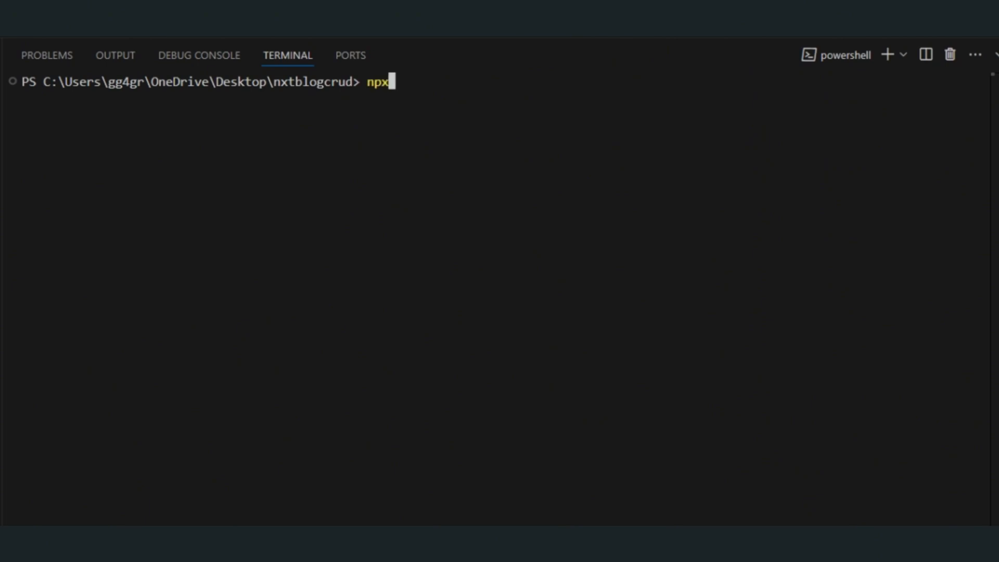
text(prisma studio)
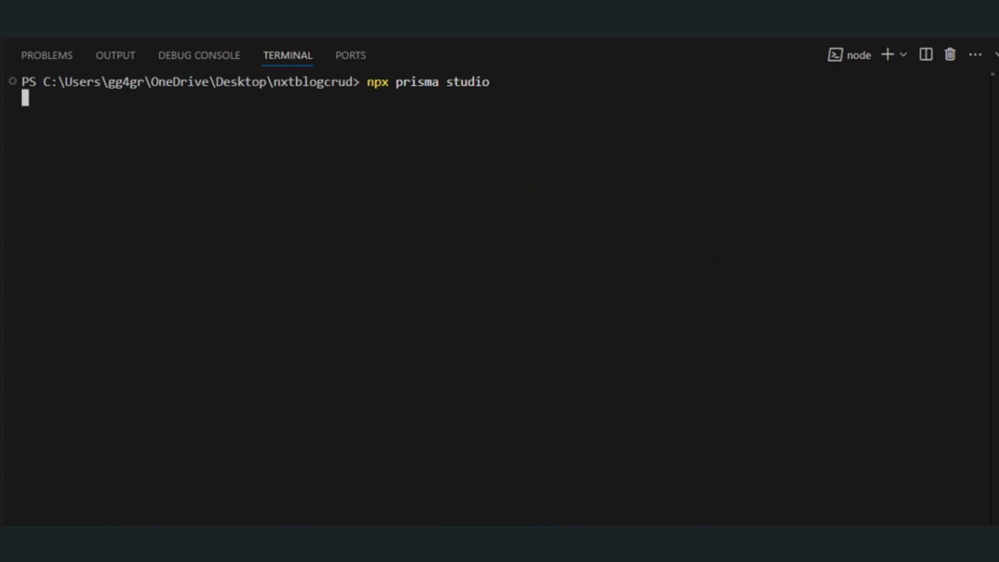
key(Return)
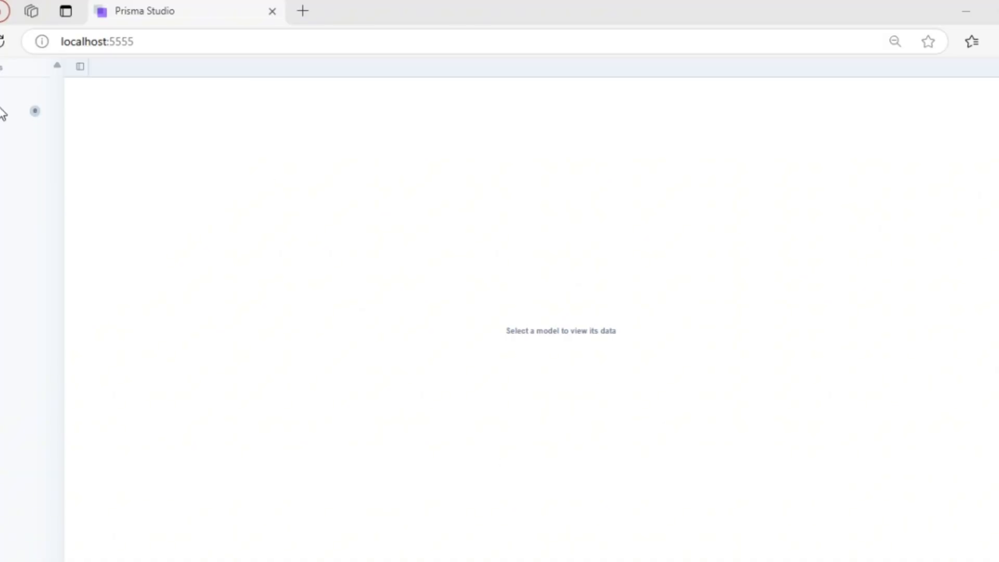
click(35, 111)
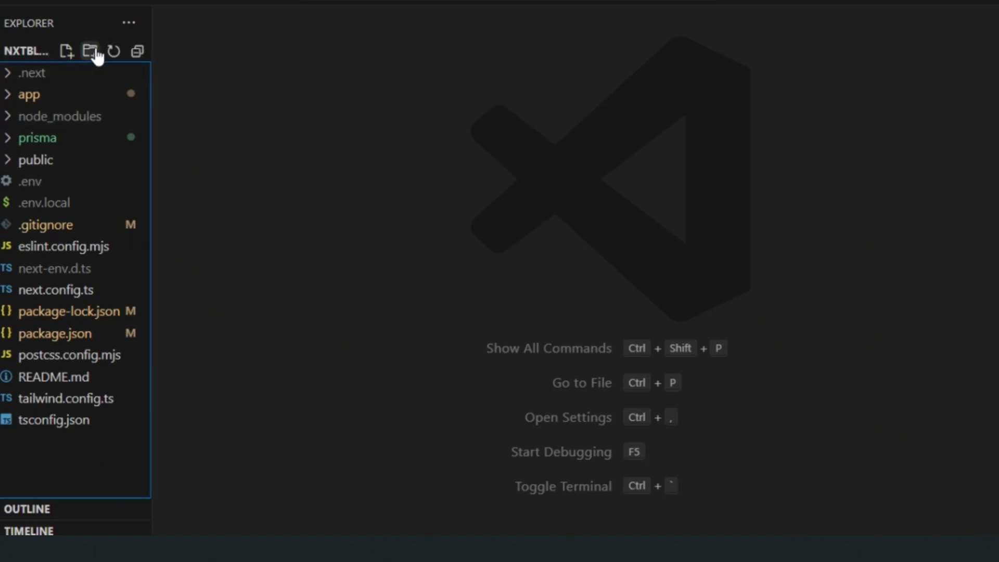
- Create a lib folder containing a new prisma.ts file
click(89, 51)
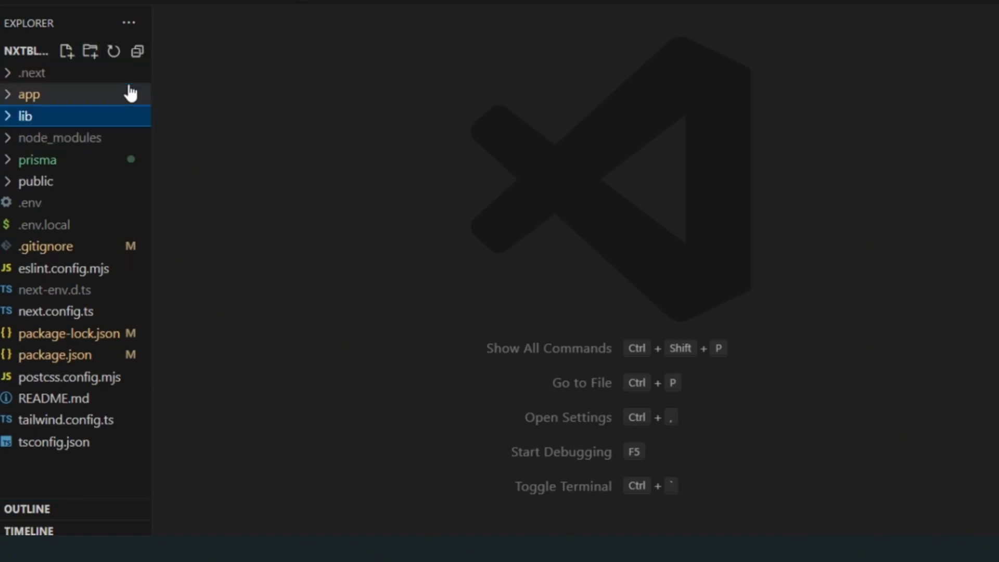
click(66, 51)
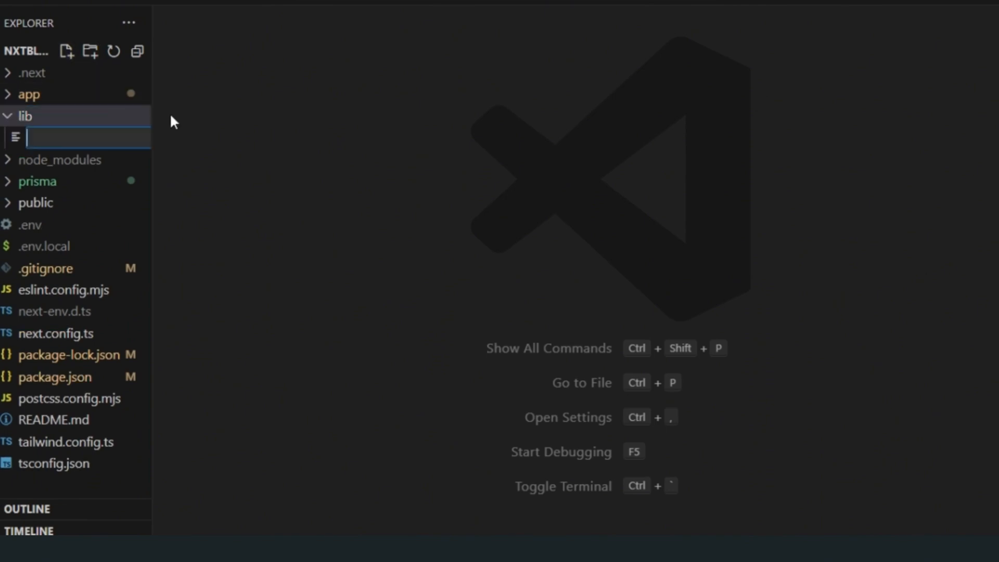
text(prisma.ts)
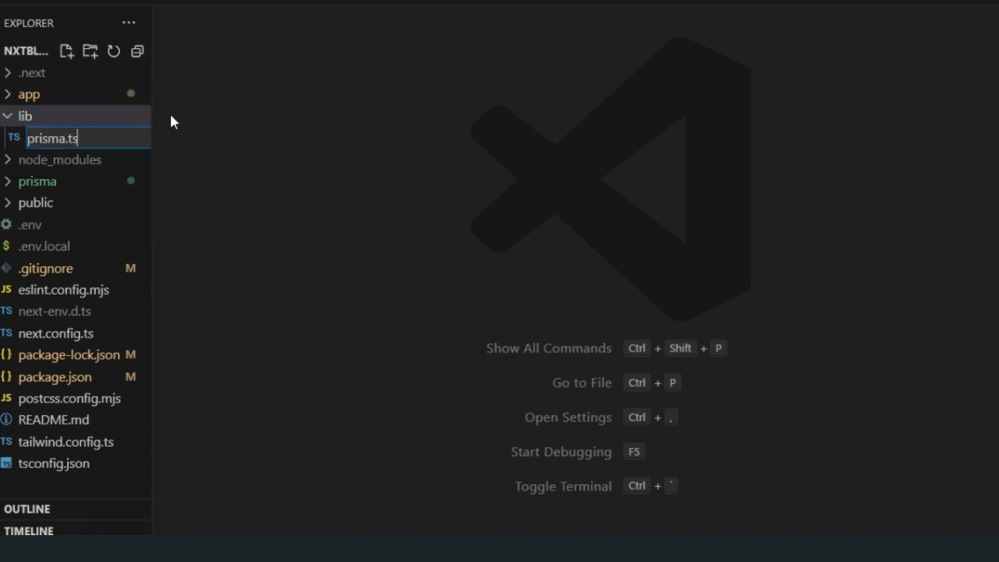
key(Return)
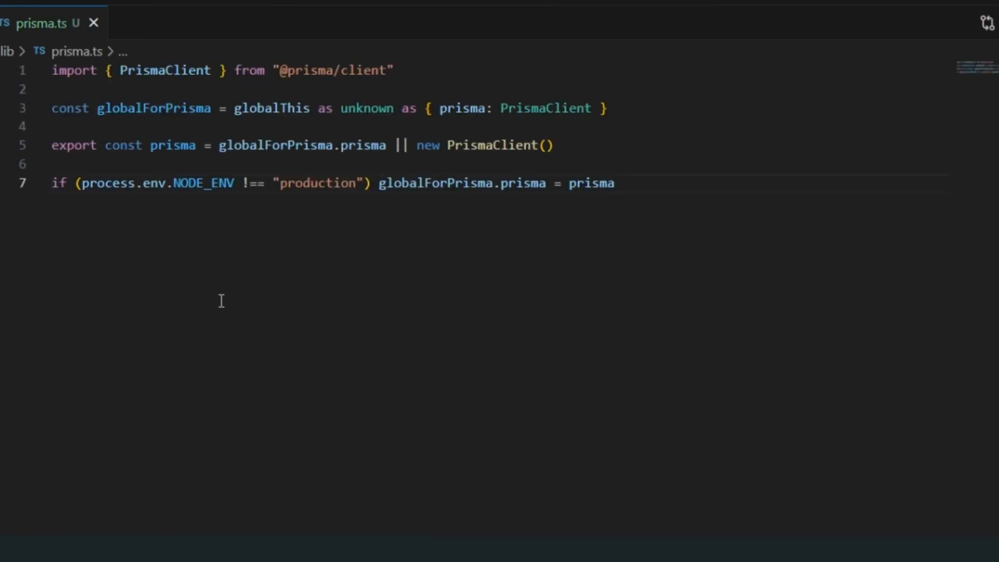
mouse_move(286, 126)
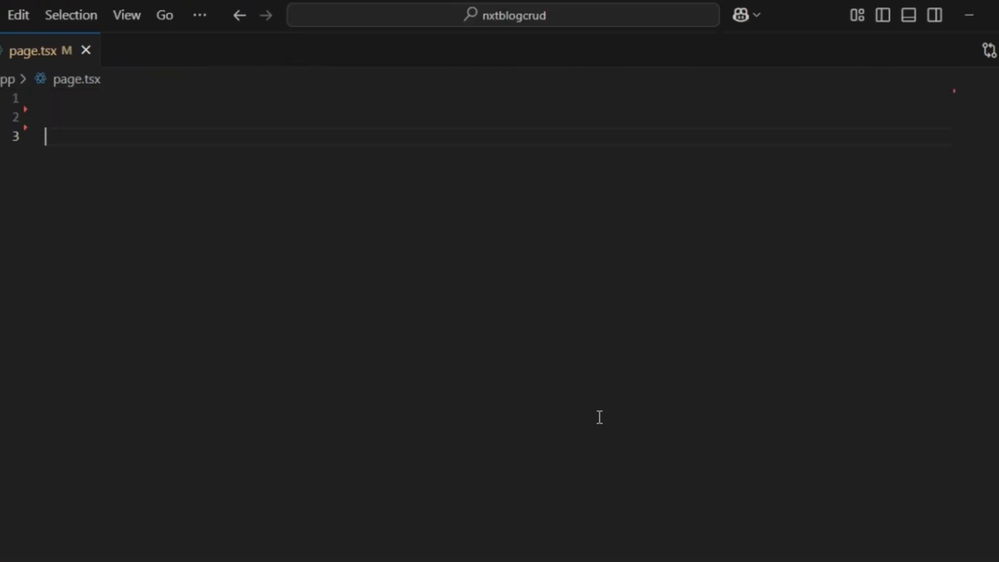
- Import prisma and Link, make Home async, fetch posts with findMany, and map them to linked titles
text(import {prisma} from "@/lib/prisma")
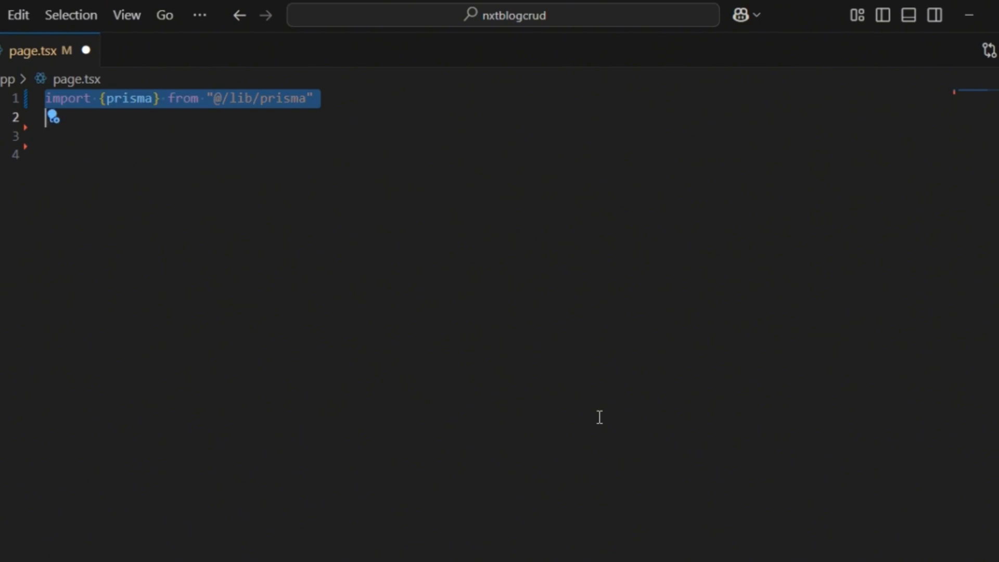
text(import Link from "next/link";)
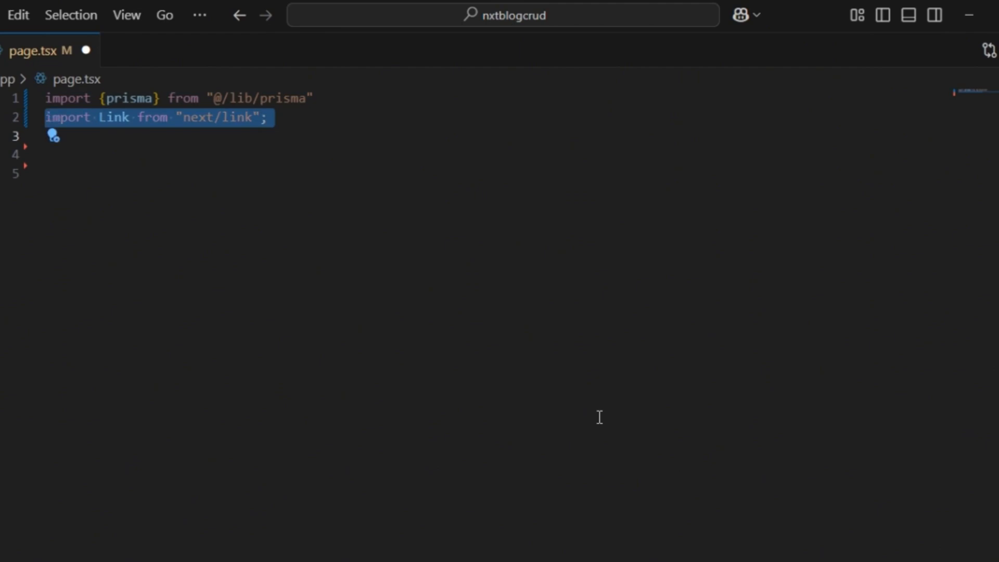
text(export default function Home() {)
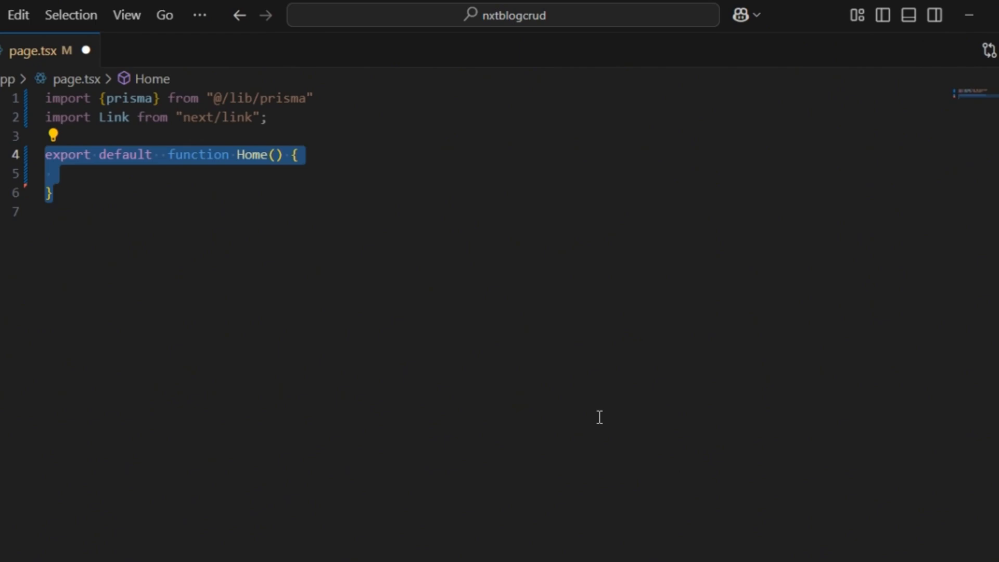
text(async)
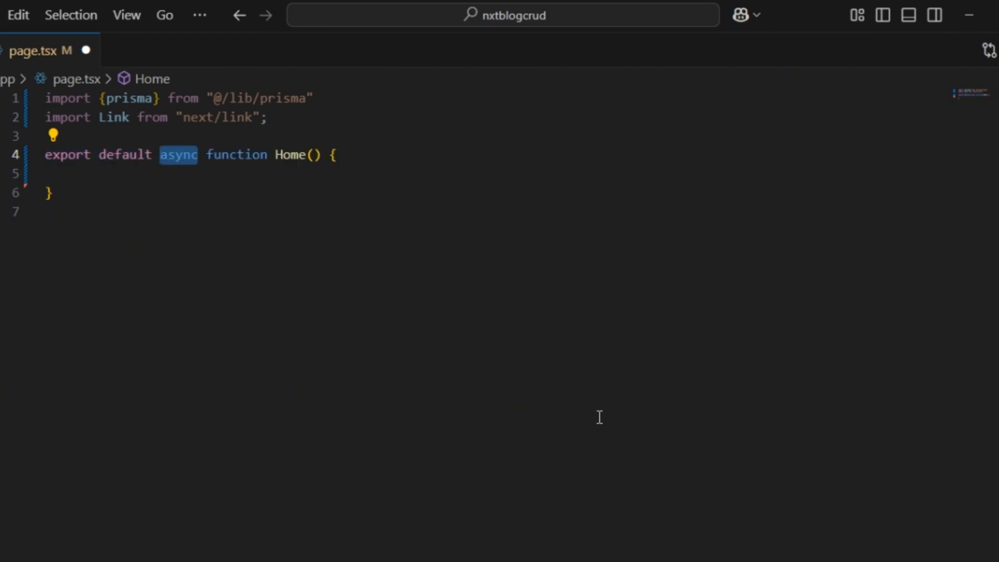
text(const posts = await prisma.post.findMany({}))
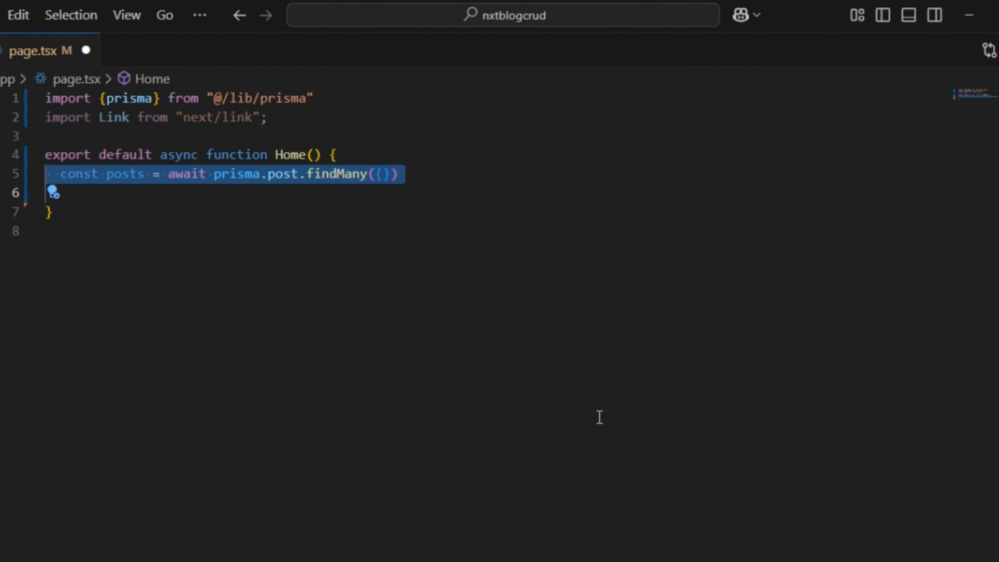
text(return ()
text({posts.length > 0 ? ()
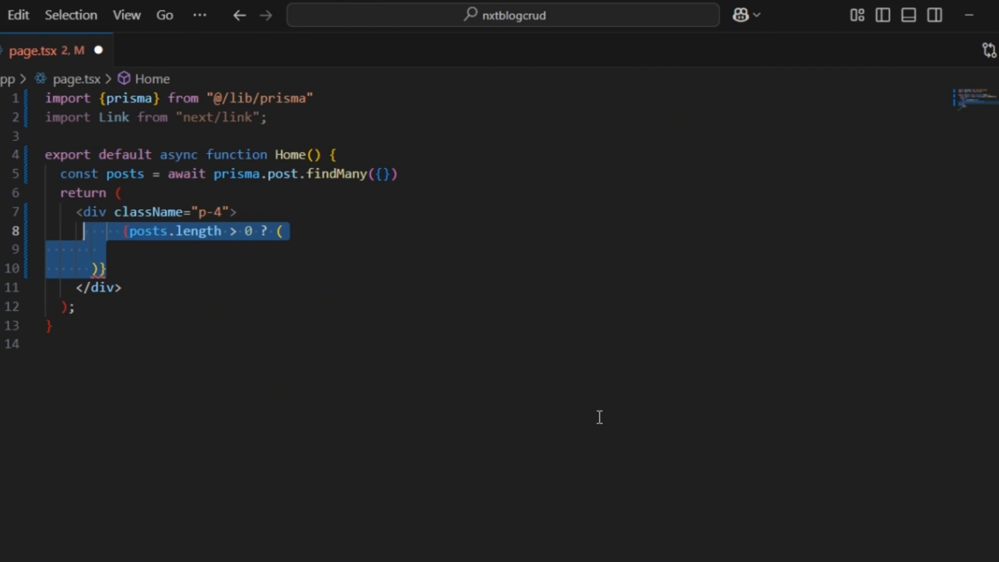
text(posts.map((post) => ()
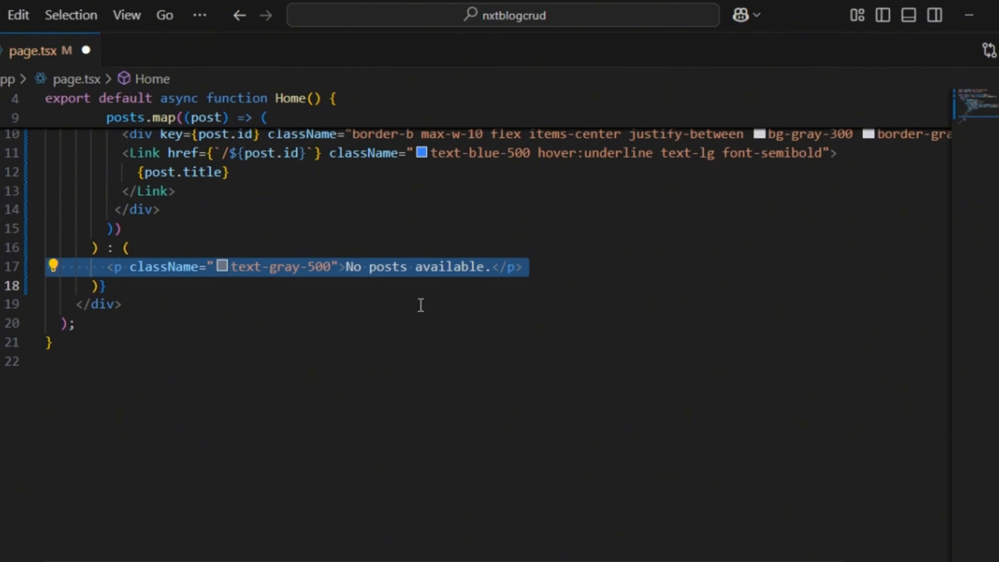
mouse_move(514, 335)
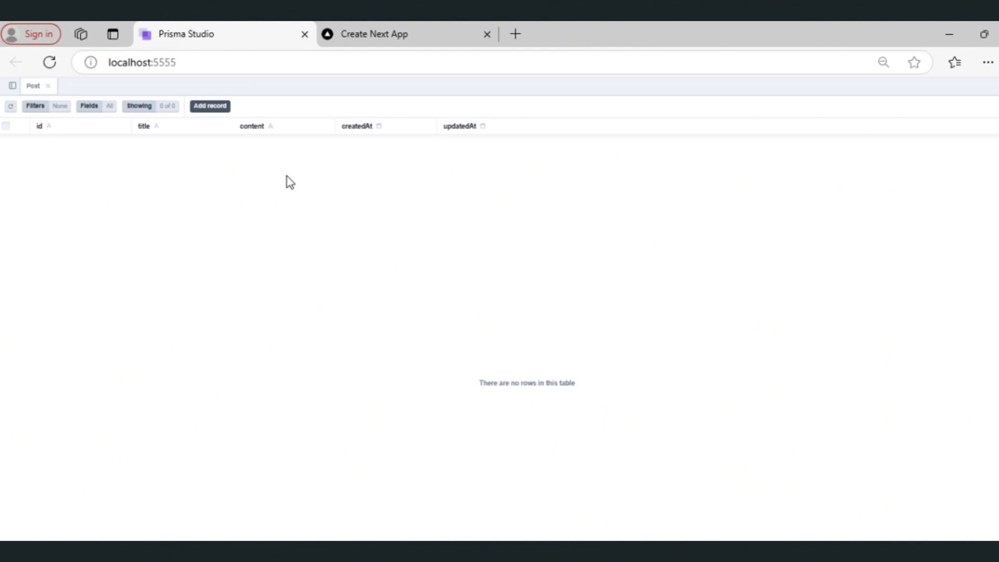
- Save a 'Test Title' post with 'Test Content' in Prisma Studio and check it on localhost:3000
click(209, 106)
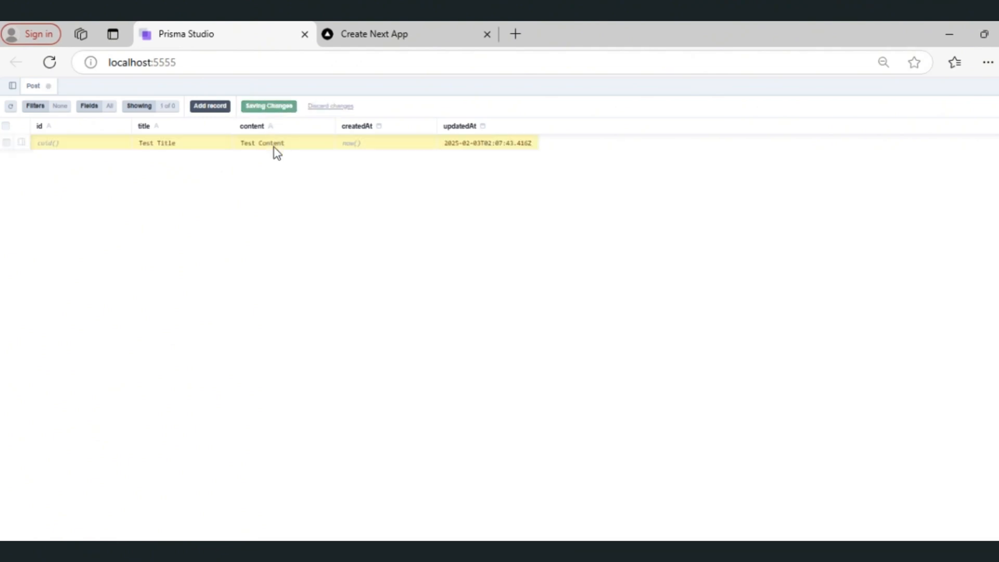
click(267, 105)
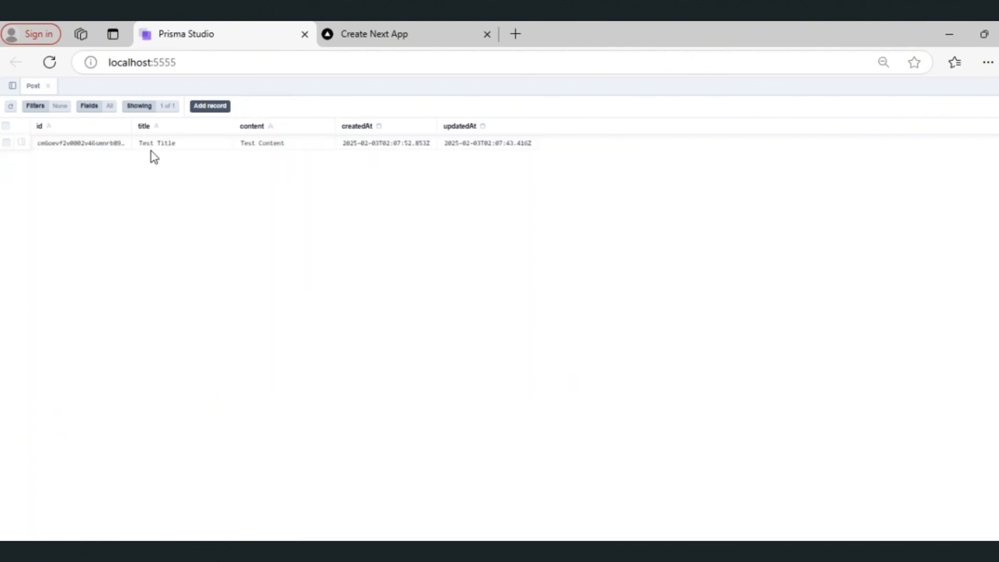
mouse_move(267, 158)
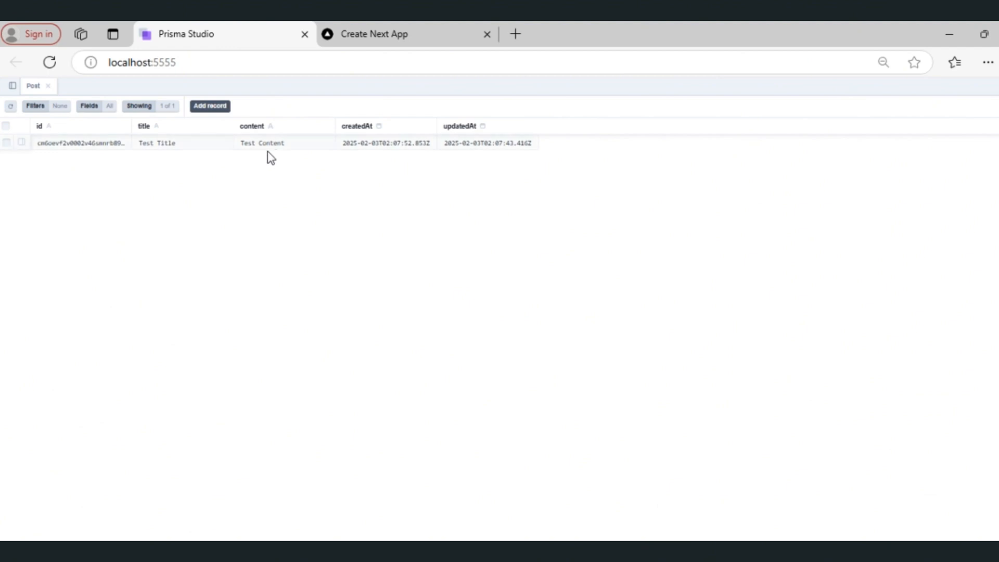
click(406, 34)
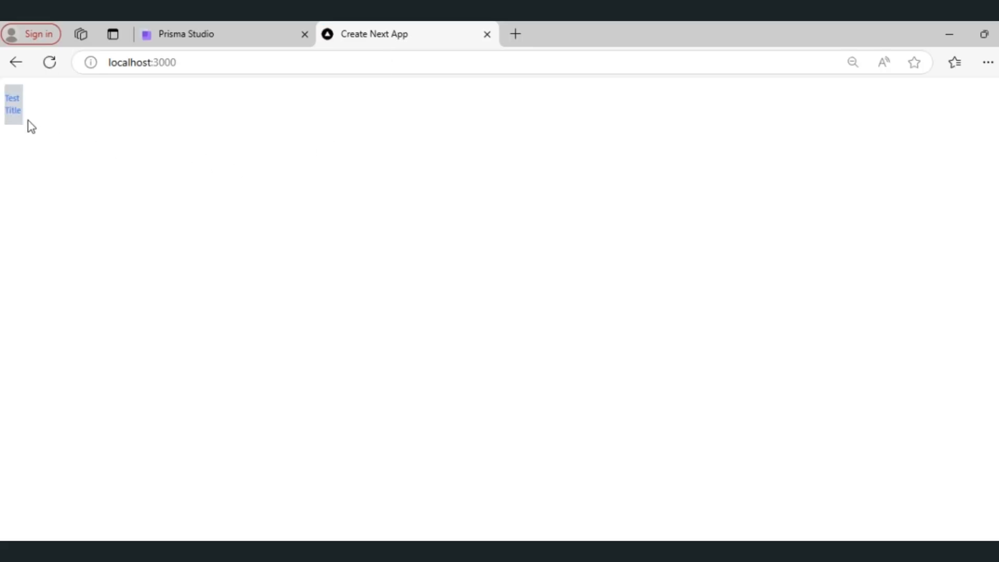
mouse_move(56, 123)
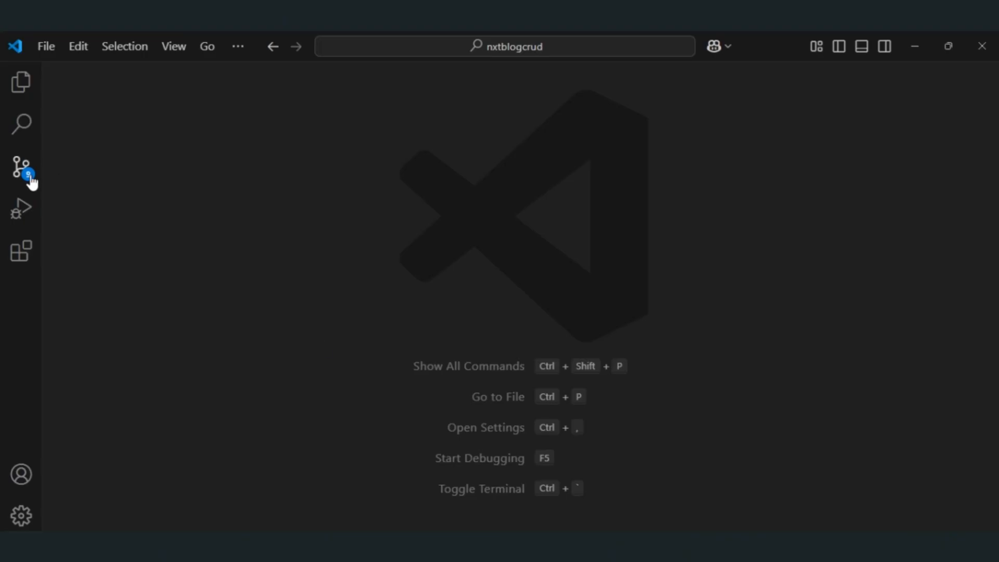
mouse_move(23, 167)
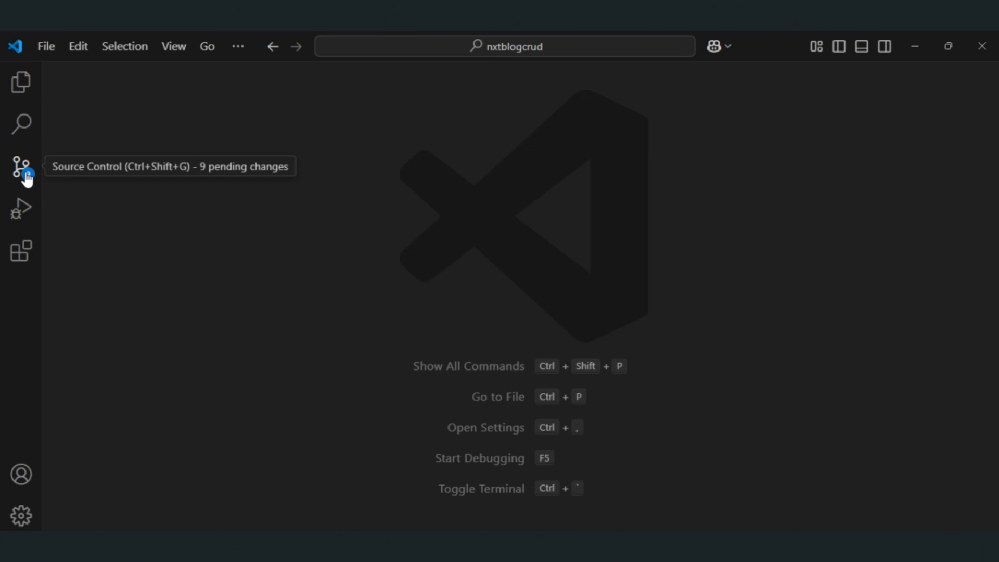
- Commit the pending changes with message 'update' and publish the nxtblogcrud11 branch to GitHub
click(21, 167)
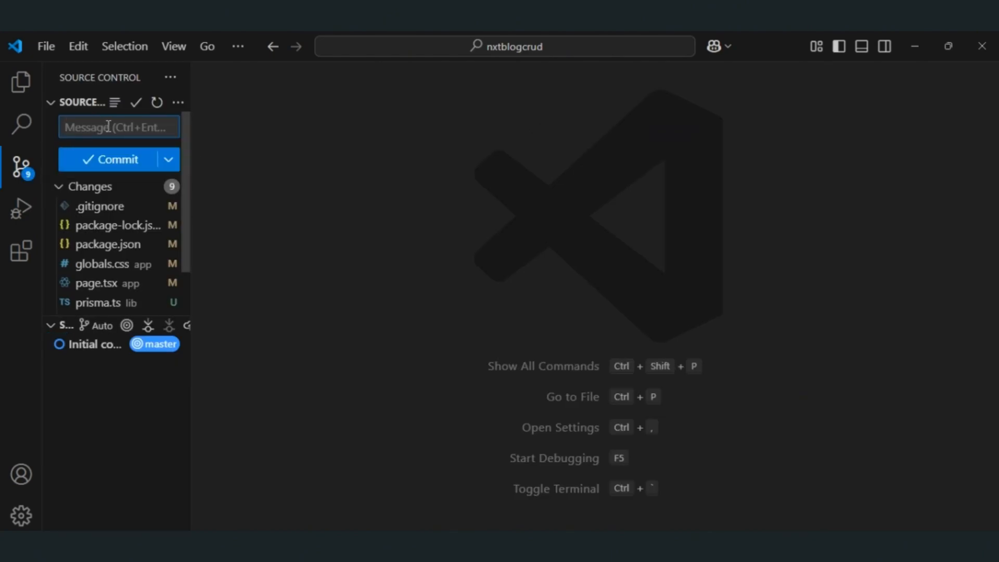
text(update)
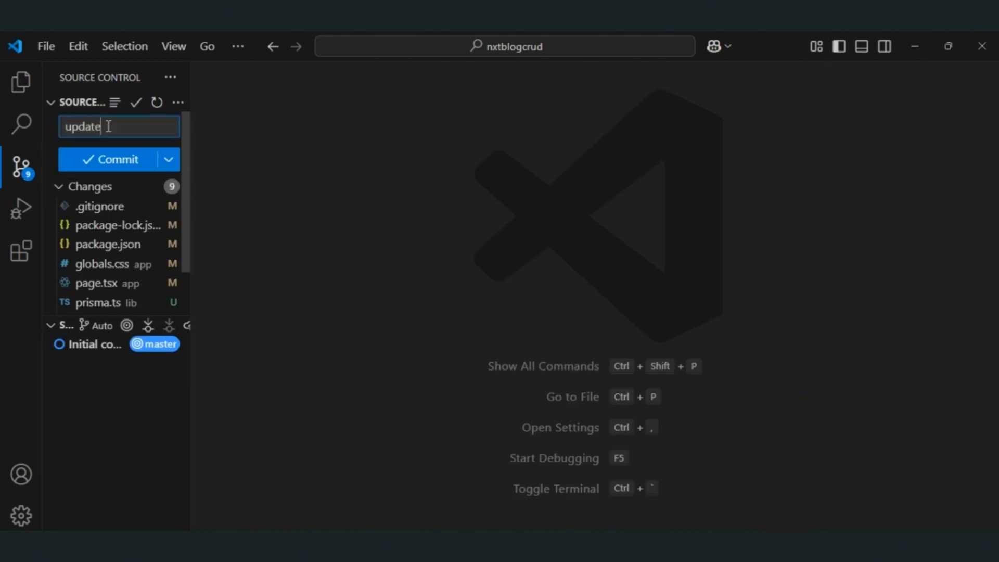
click(118, 159)
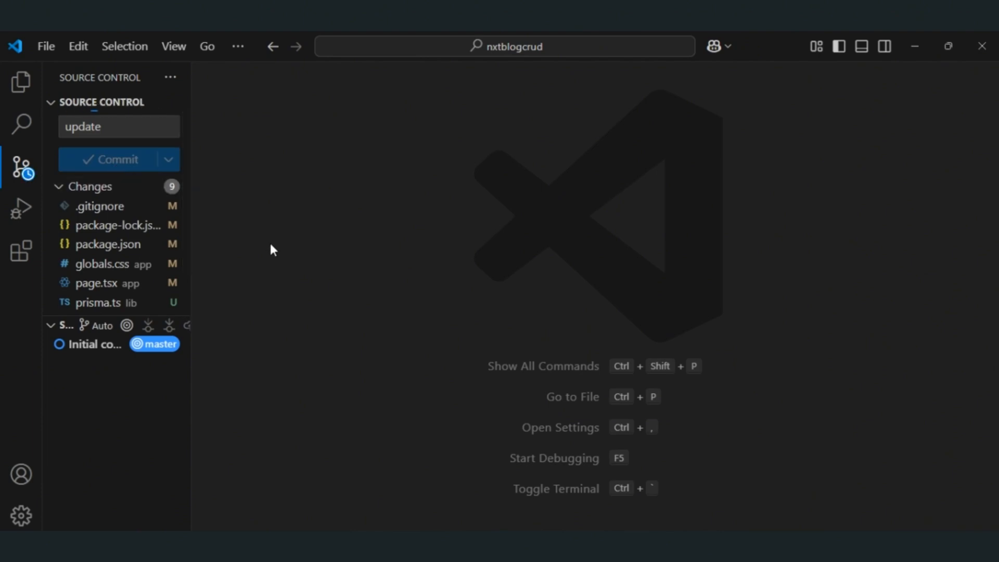
click(114, 158)
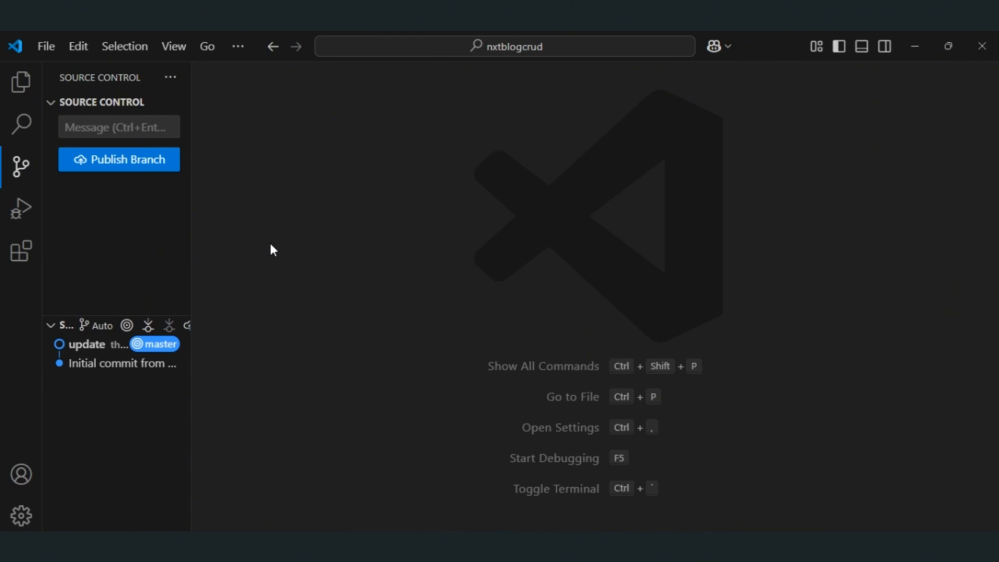
mouse_move(134, 158)
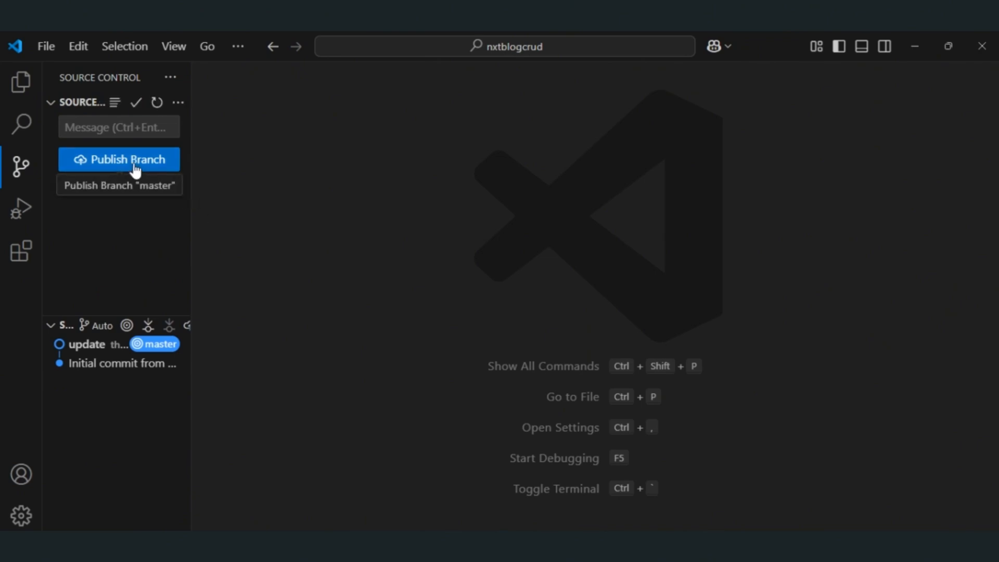
click(119, 159)
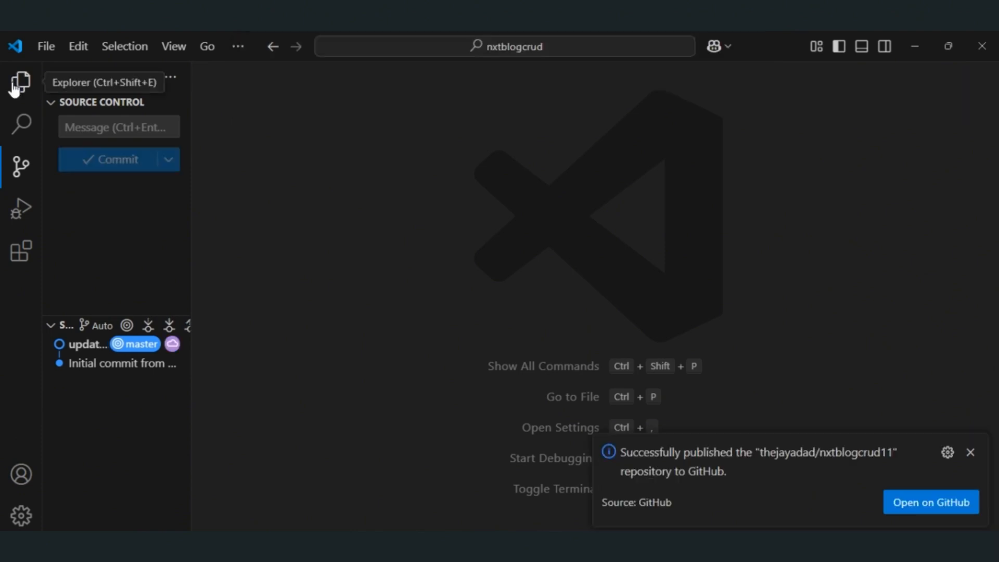
click(20, 81)
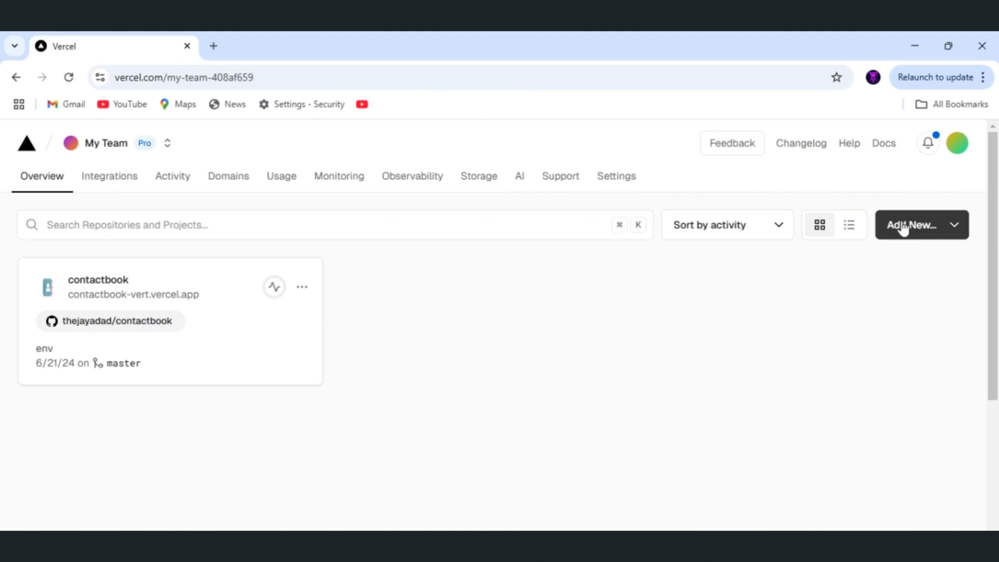
- Create a new Vercel project by importing the nxtblogcrud11 repository
click(911, 224)
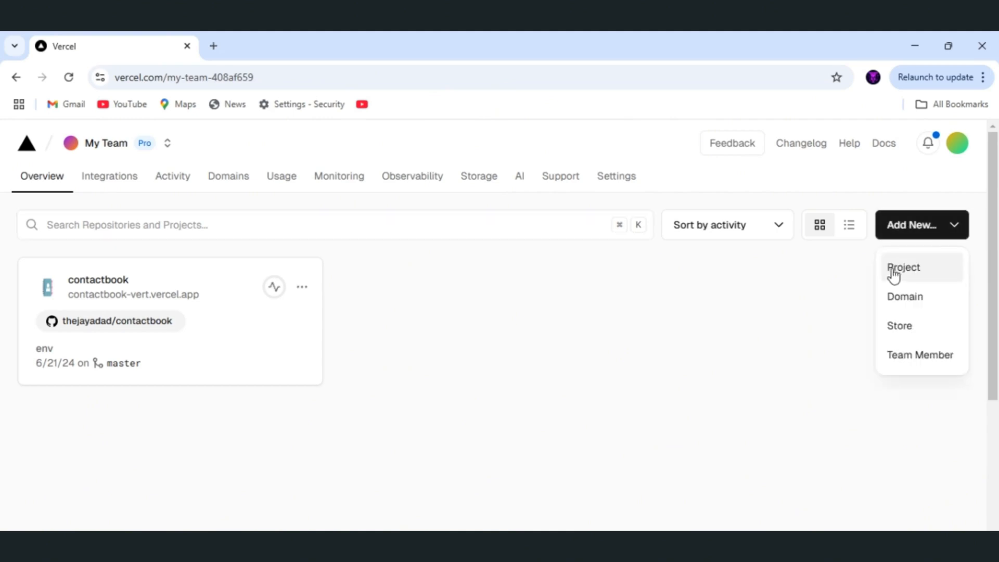
click(903, 266)
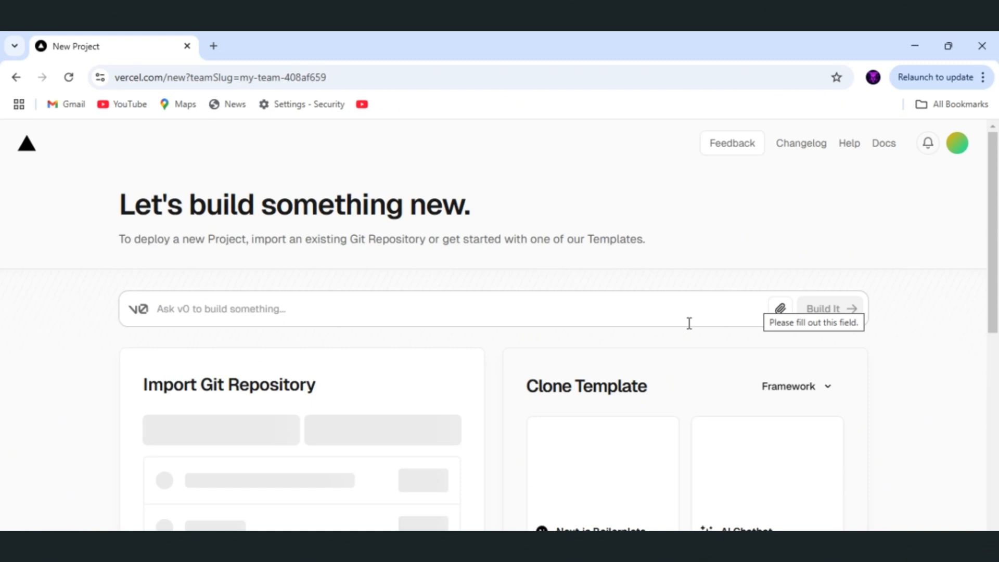
scroll(down, 3)
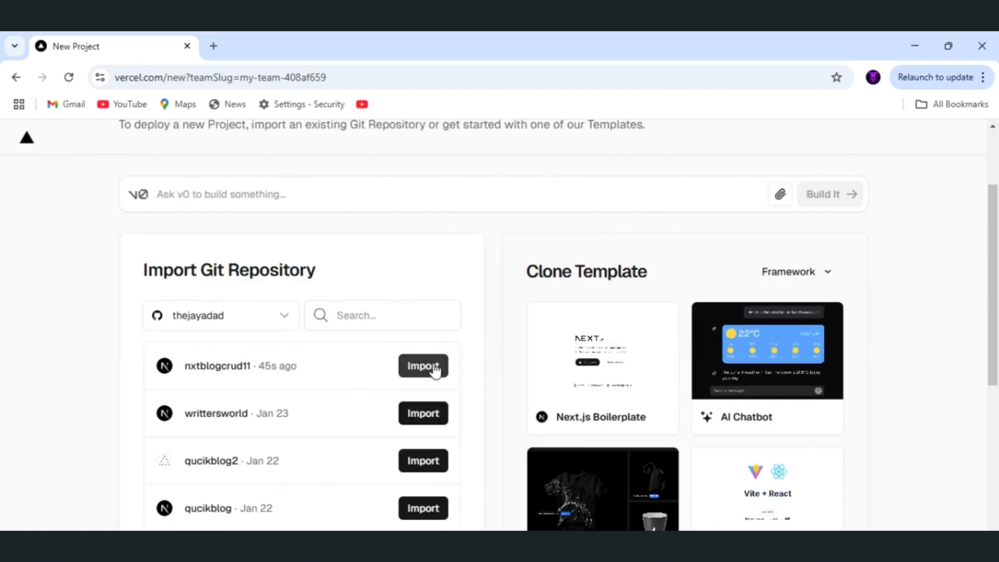
click(423, 365)
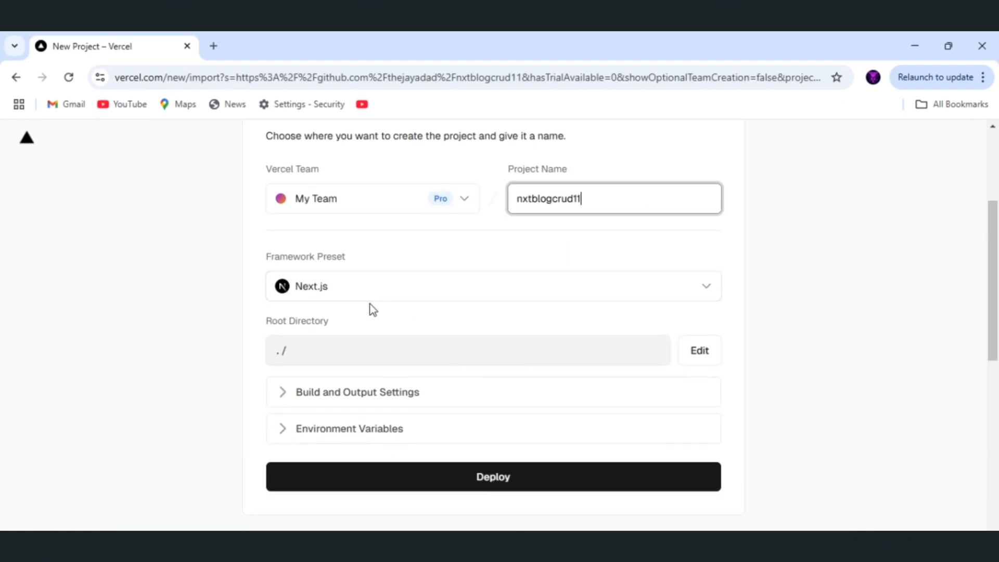
- Deploy nxtblogcrud11 and review the failed build's Prisma client error logs
scroll(down, 3)
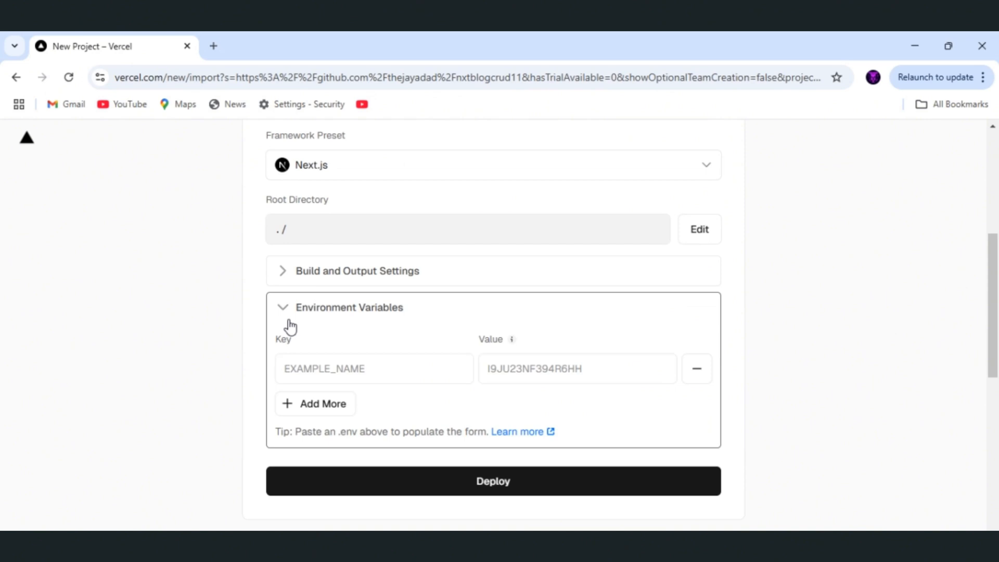
click(374, 368)
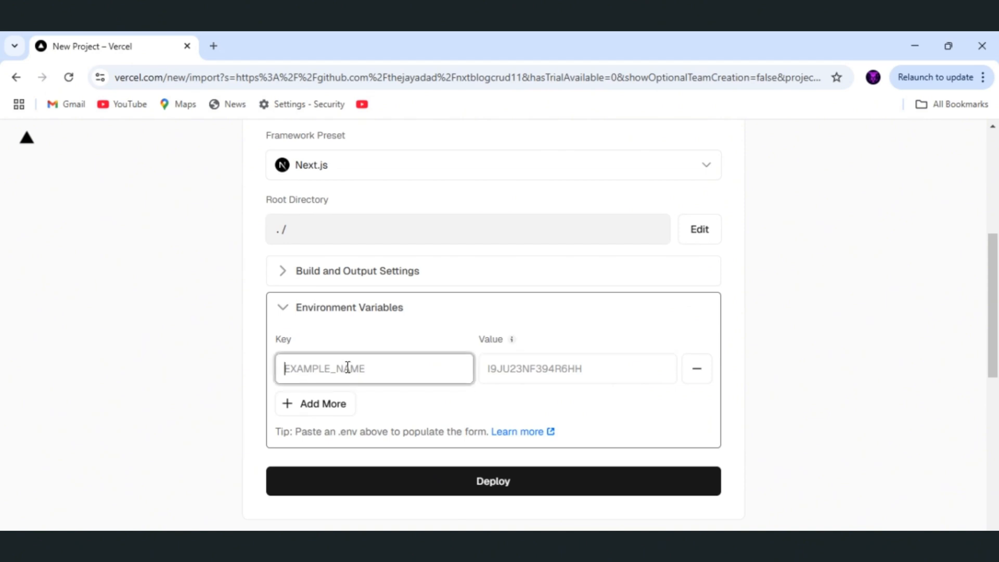
click(492, 481)
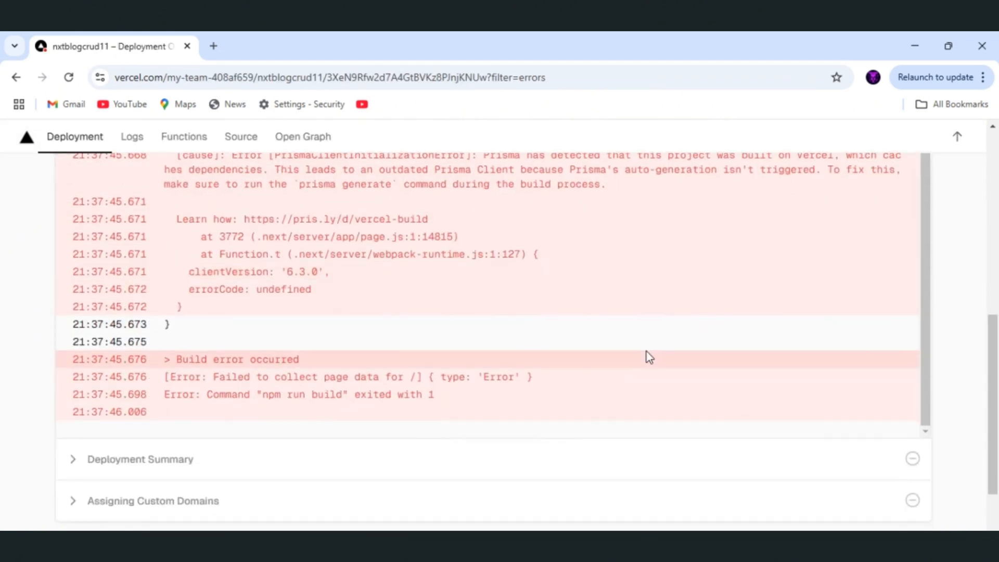
scroll(up, 3)
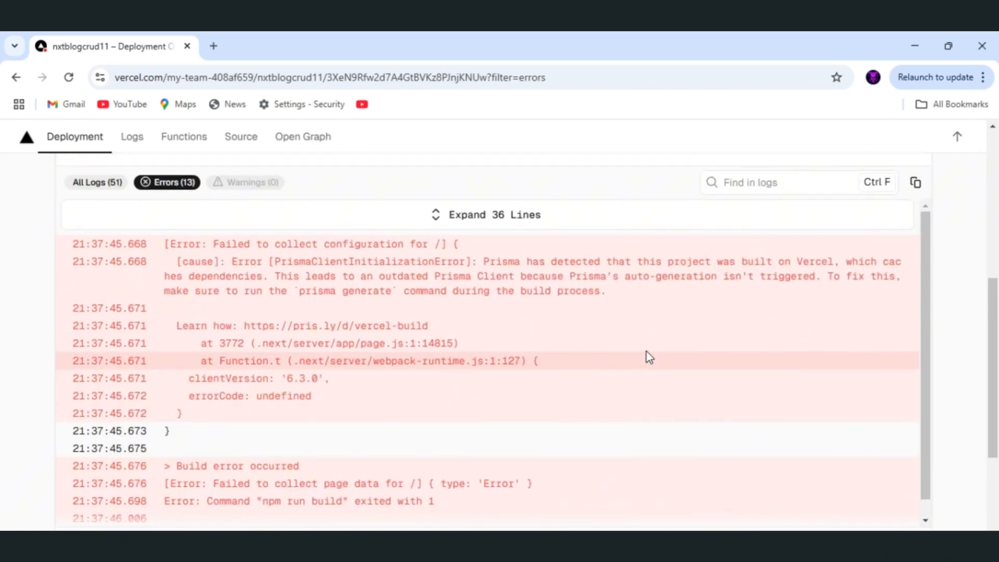
scroll(up, 3)
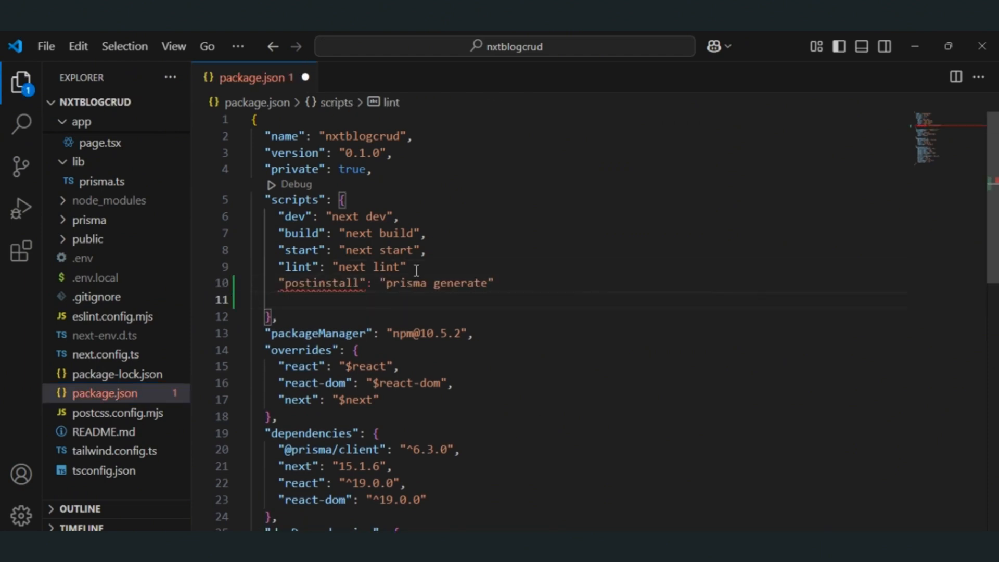
- Commit the package.json postinstall 'prisma generate' script as 'update'
text(,)
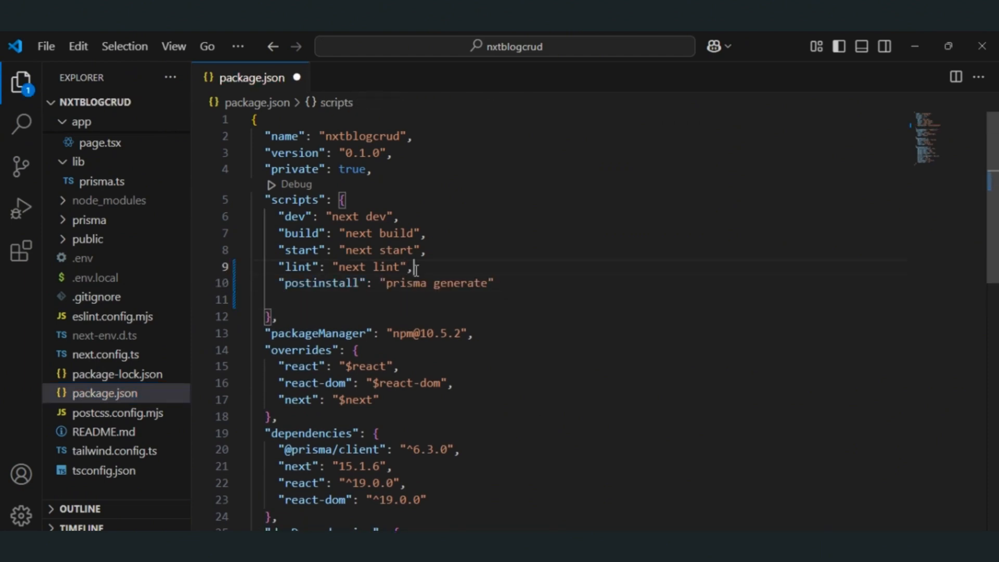
click(21, 159)
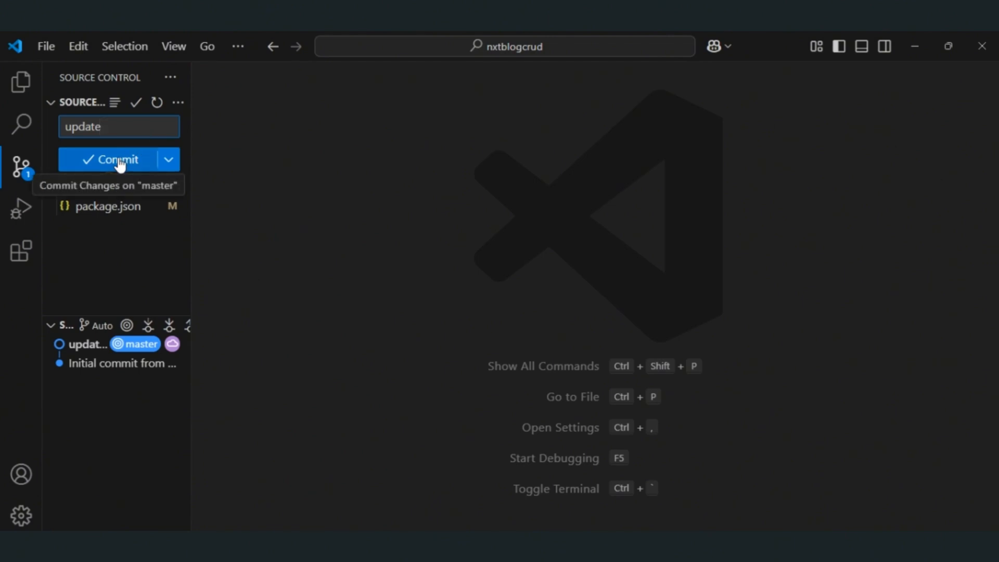
click(117, 159)
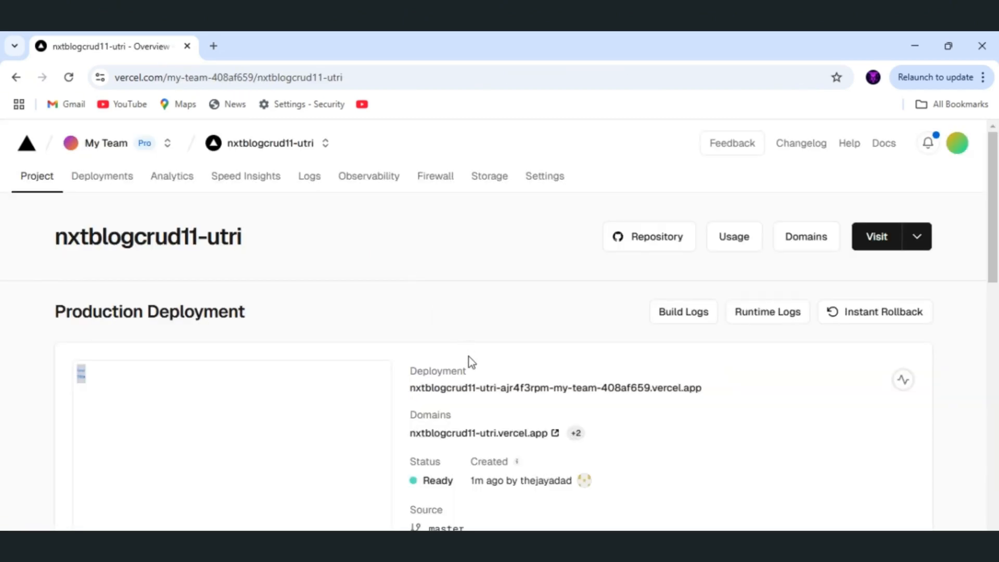
mouse_move(488, 388)
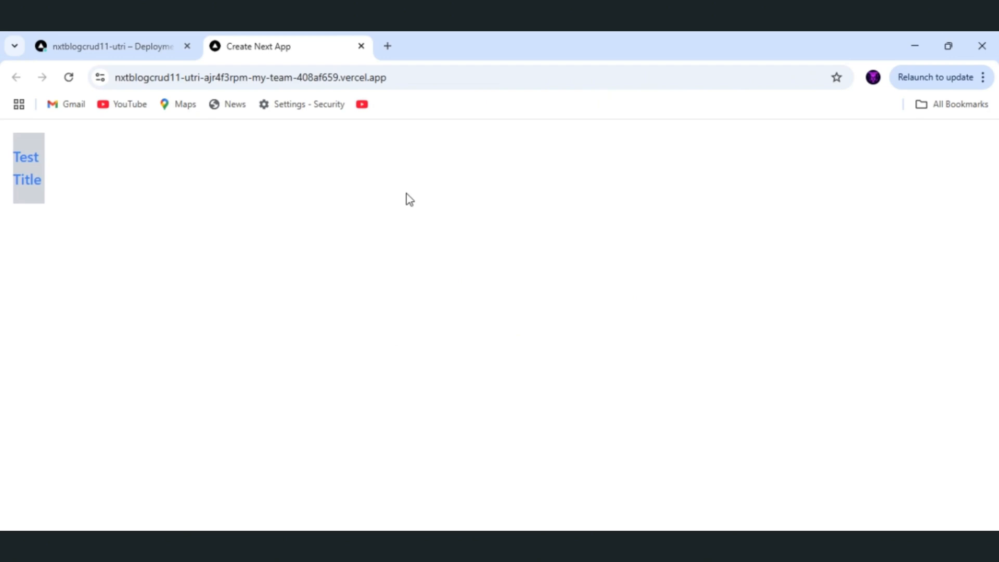
mouse_move(25, 156)
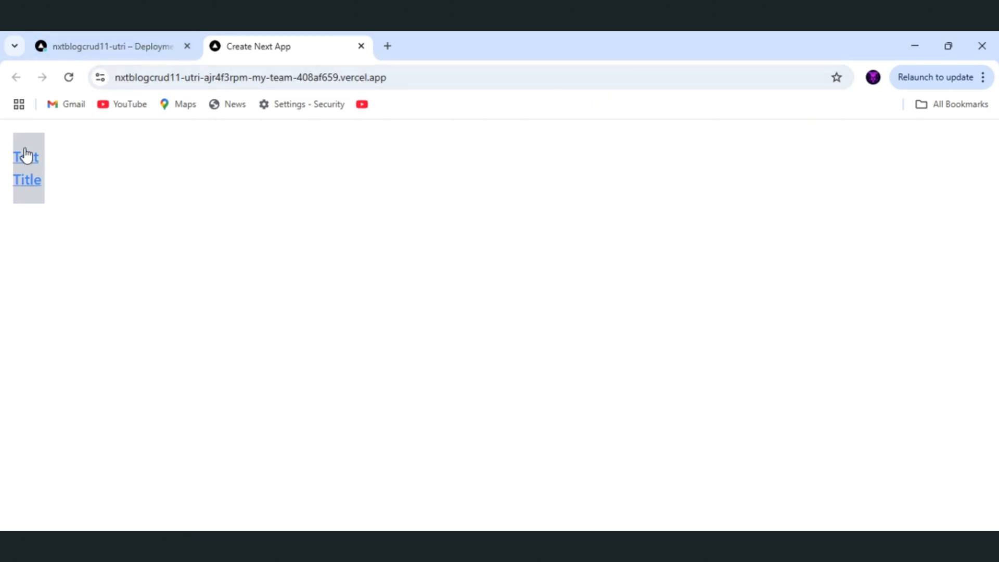